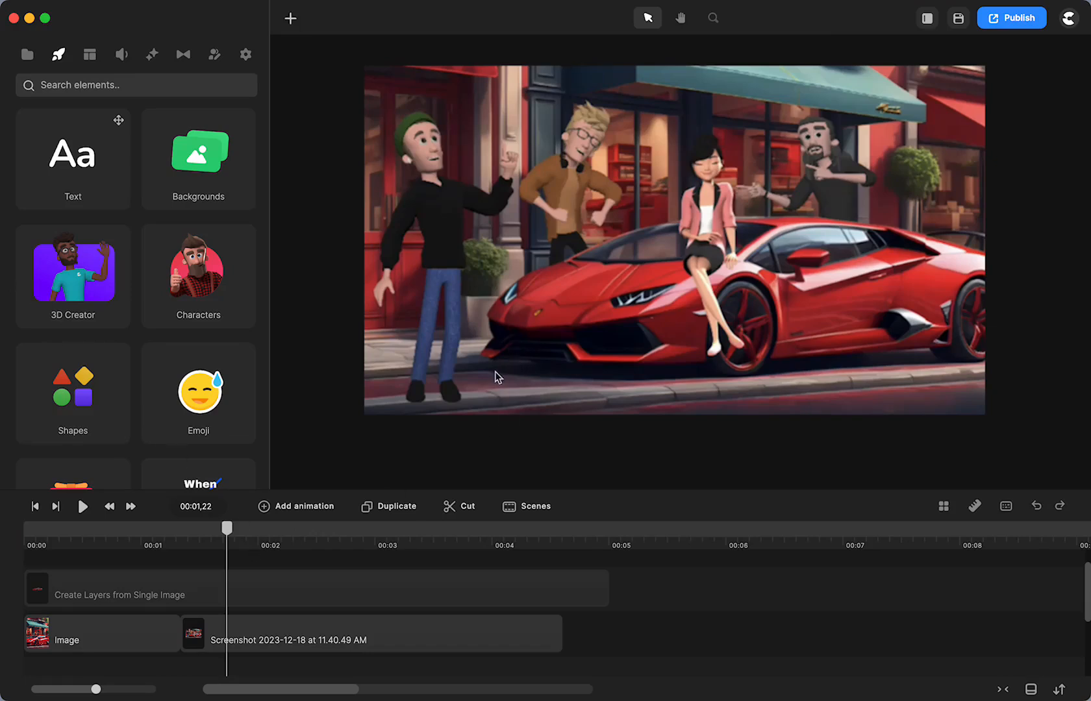
{"action": "mouse_move", "coordinate": [828, 271]}
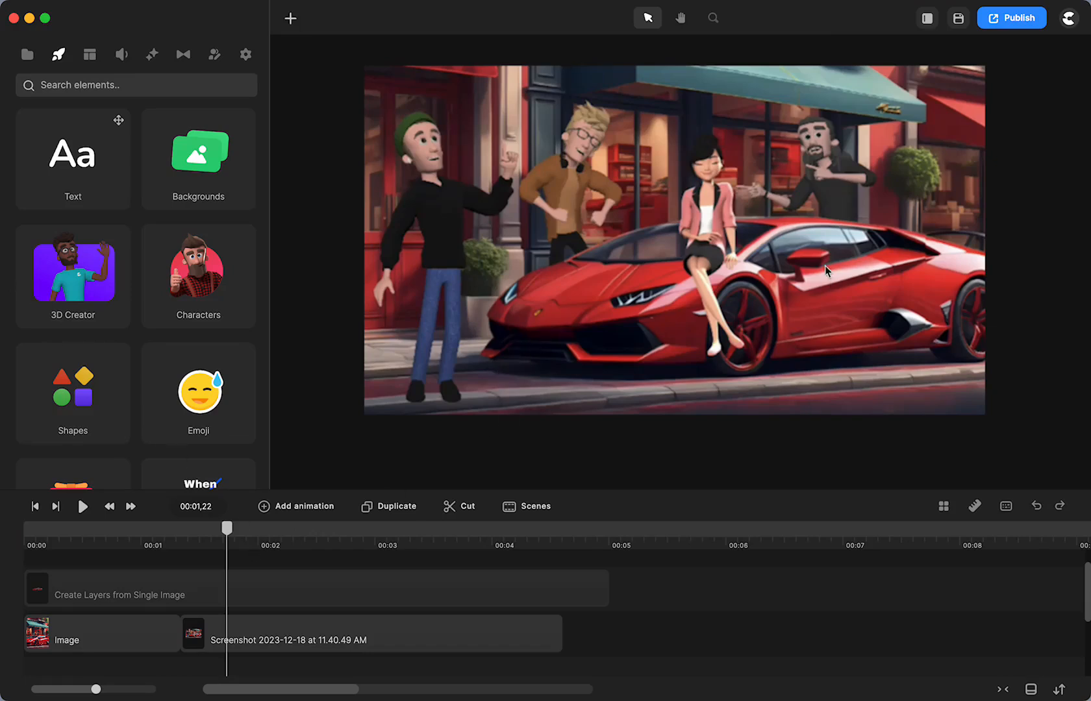
{"action": "mouse_move", "coordinate": [837, 249]}
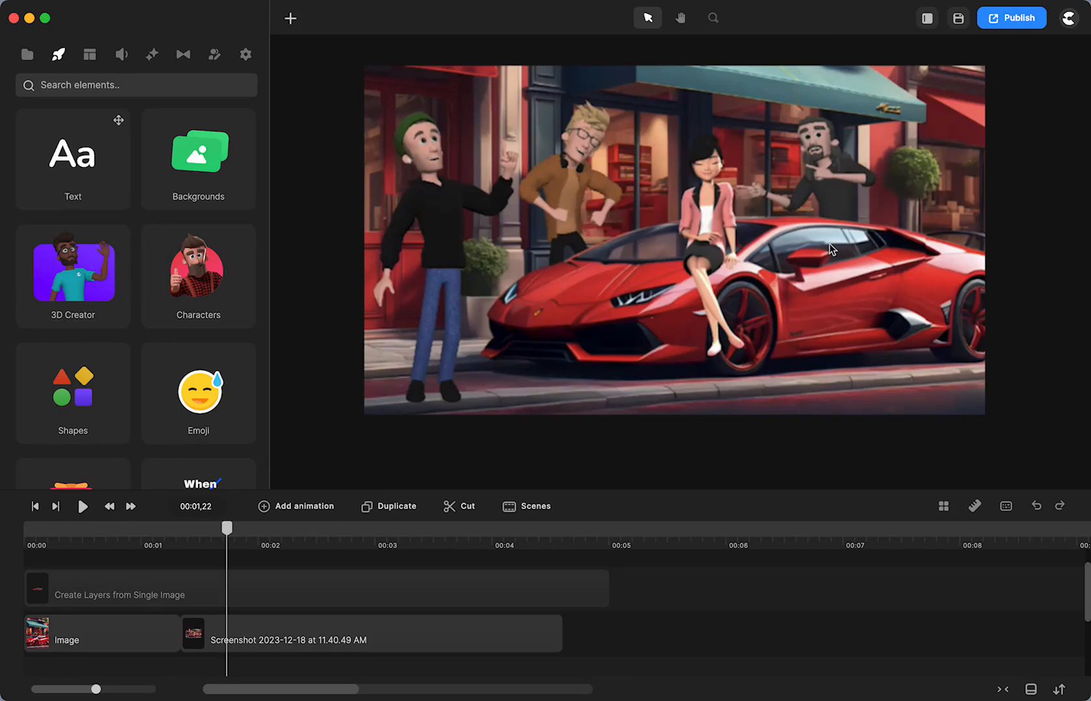
{"action": "mouse_move", "coordinate": [924, 286]}
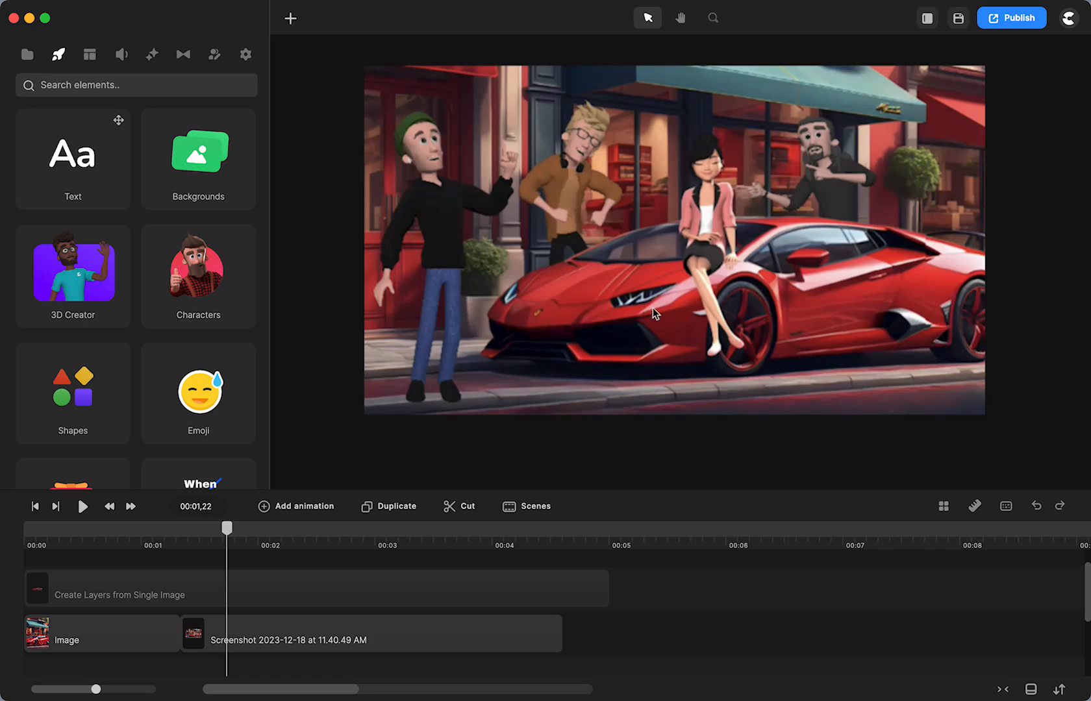
{"action": "mouse_move", "coordinate": [655, 318]}
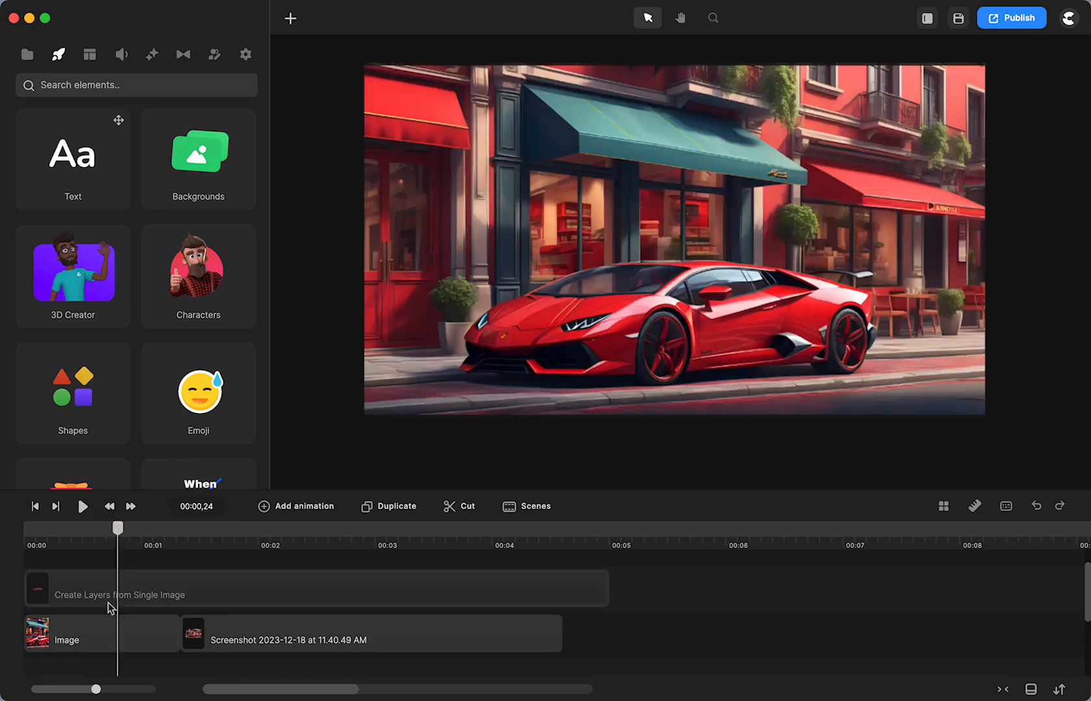
Step: Add waving Ester and Wizzard from the Characters library and layer them beneath the street image
{"action": "left_click", "coordinate": [90, 641]}
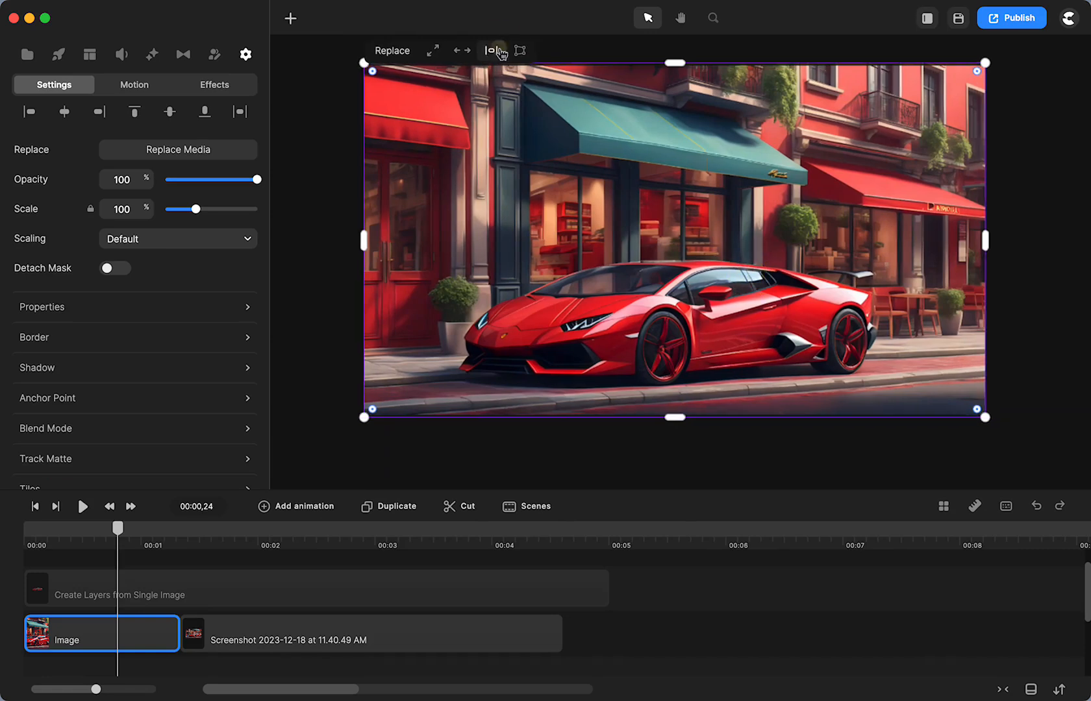
{"action": "left_click", "coordinate": [58, 55]}
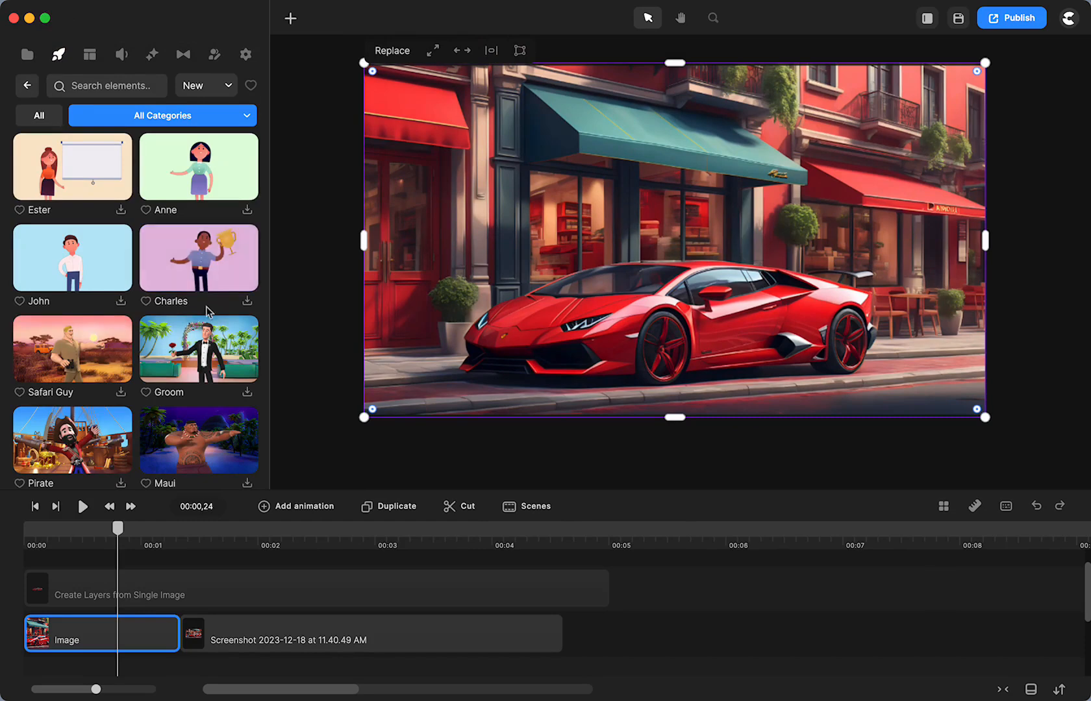
{"action": "scroll", "scroll_direction": "down", "scroll_amount": 3}
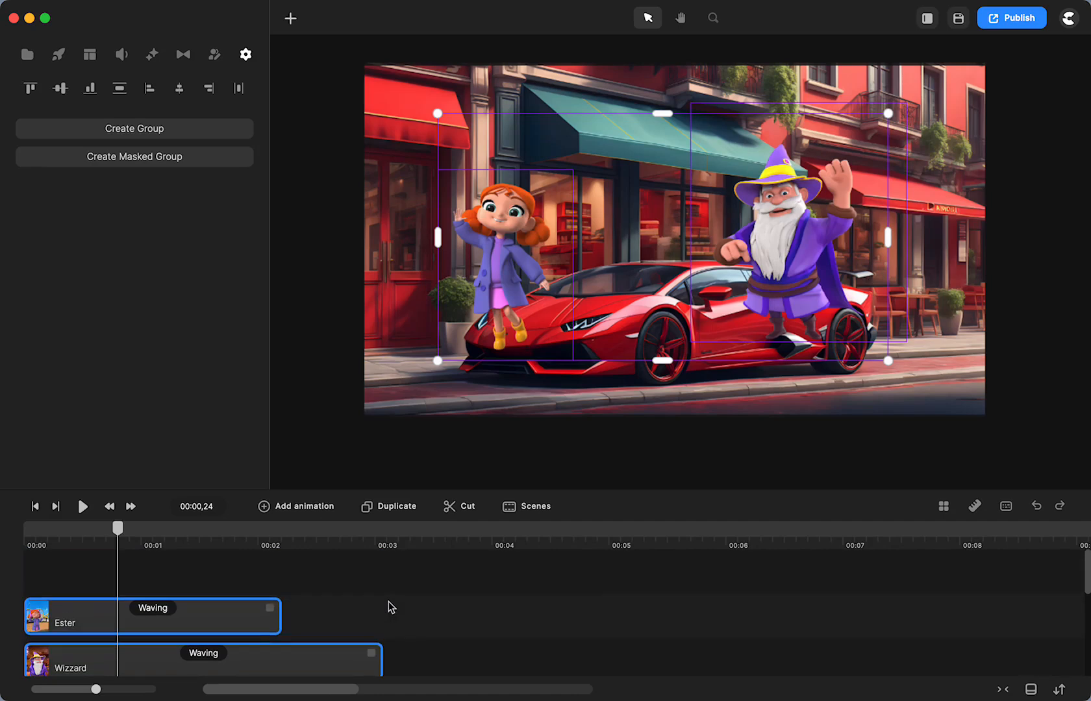
{"action": "left_click", "coordinate": [215, 623]}
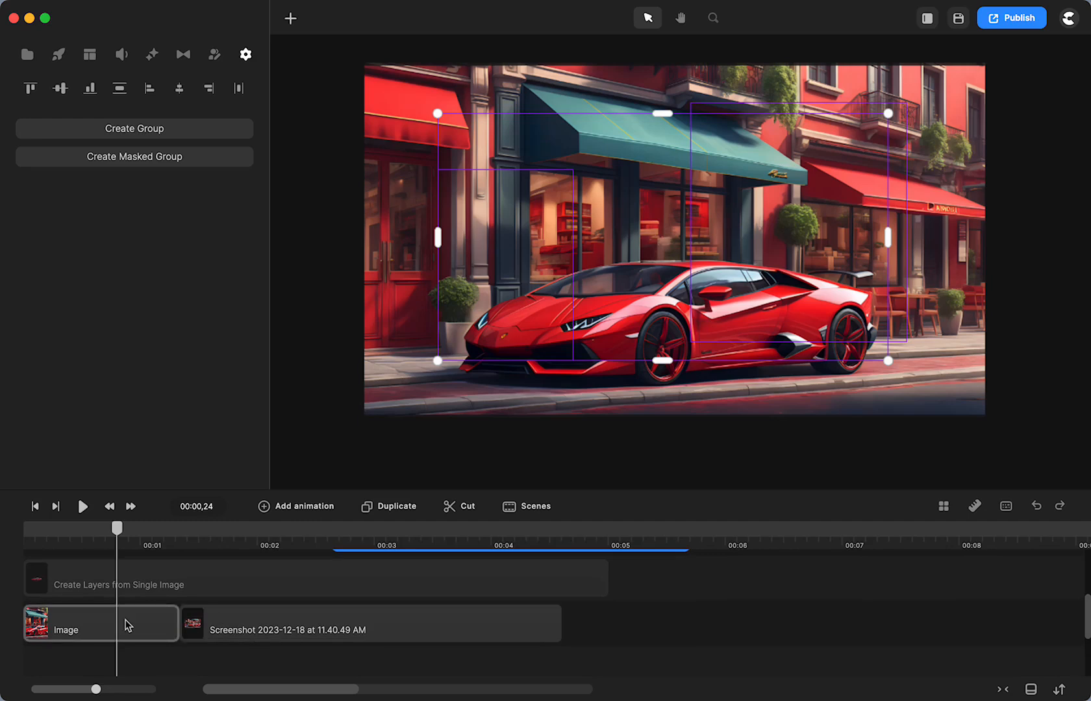
Step: Publish the scene as a still PNG with transparent background, saved as image.png
{"action": "left_click", "coordinate": [100, 624]}
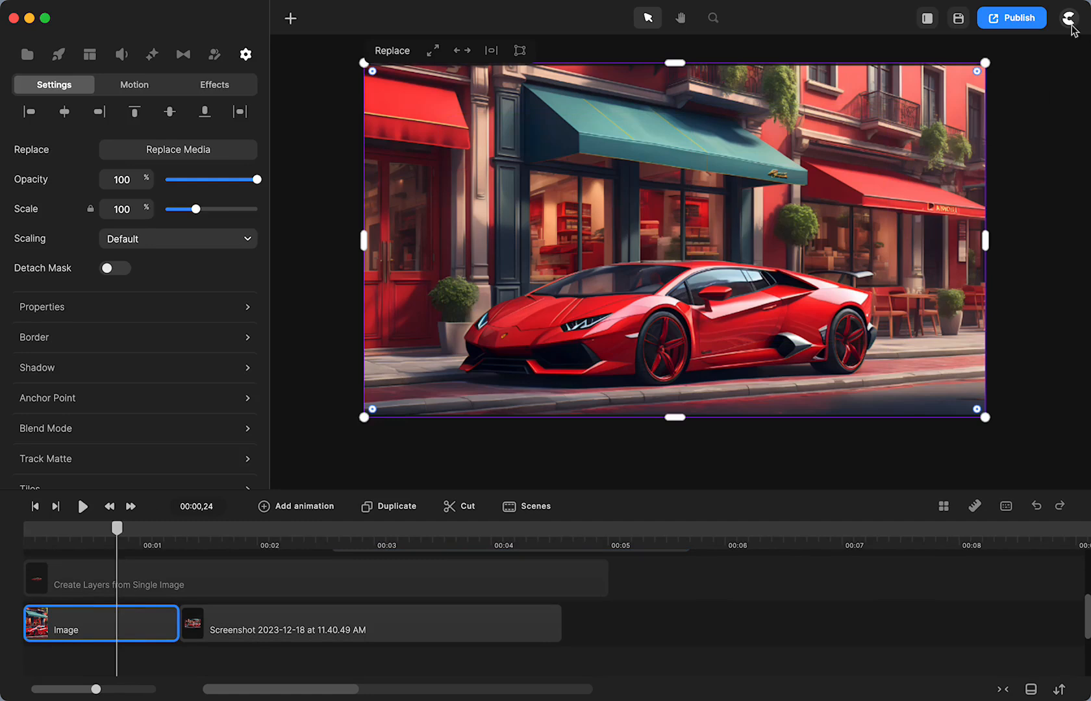
{"action": "left_click", "coordinate": [1012, 17]}
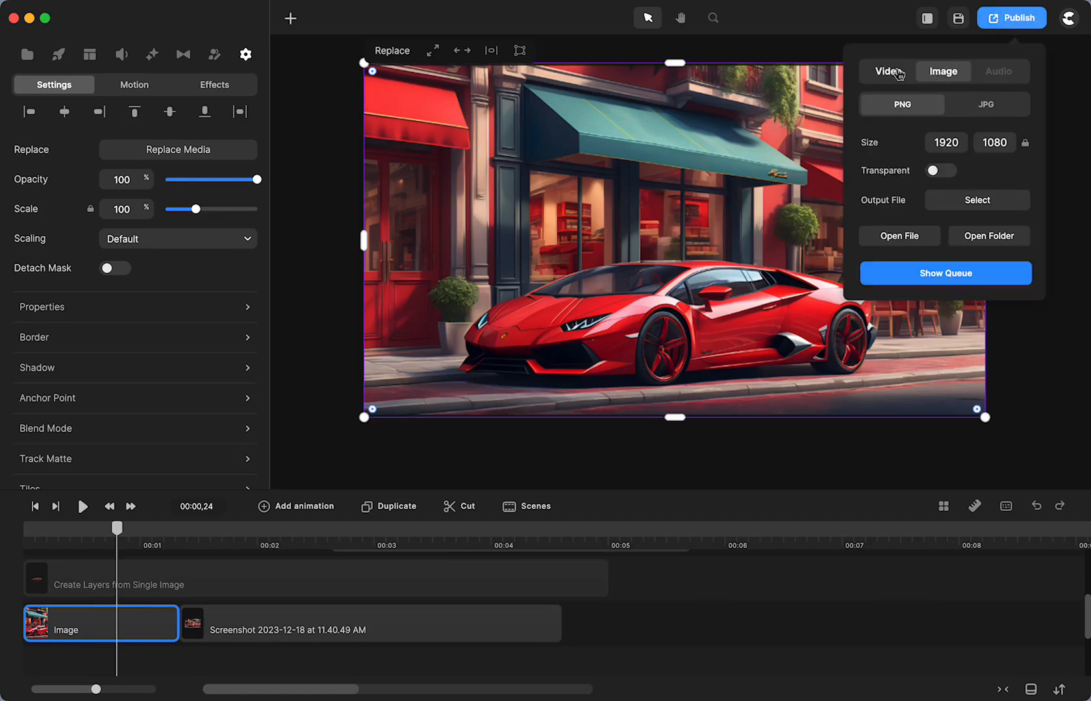
{"action": "left_click", "coordinate": [943, 71]}
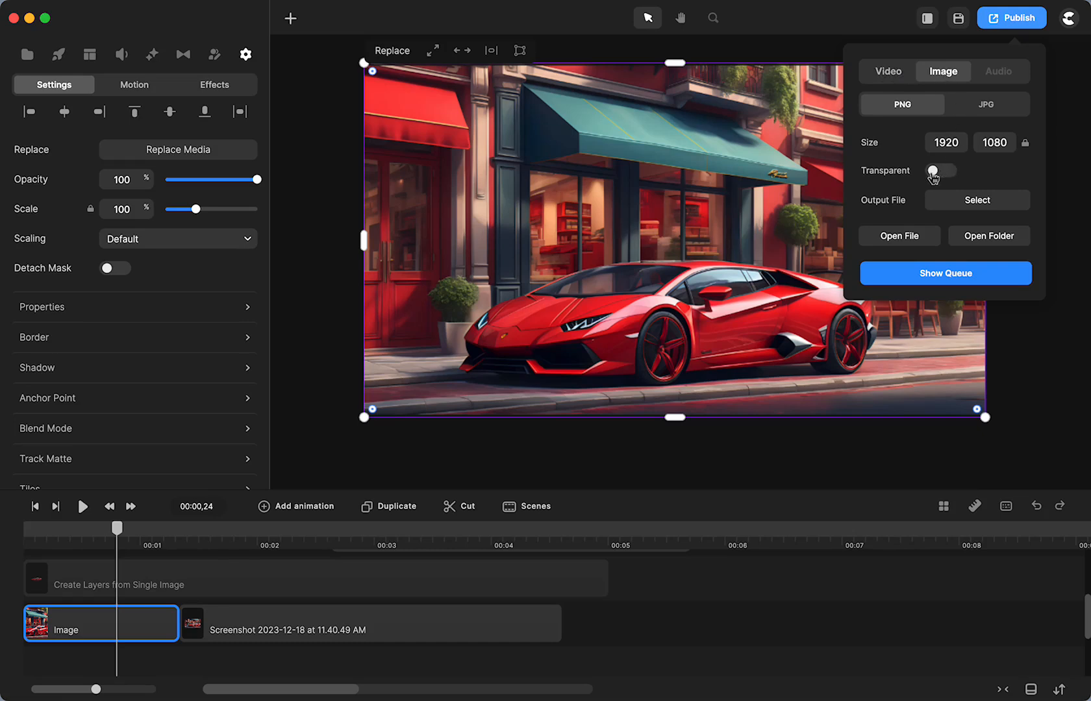
{"action": "left_click", "coordinate": [938, 171]}
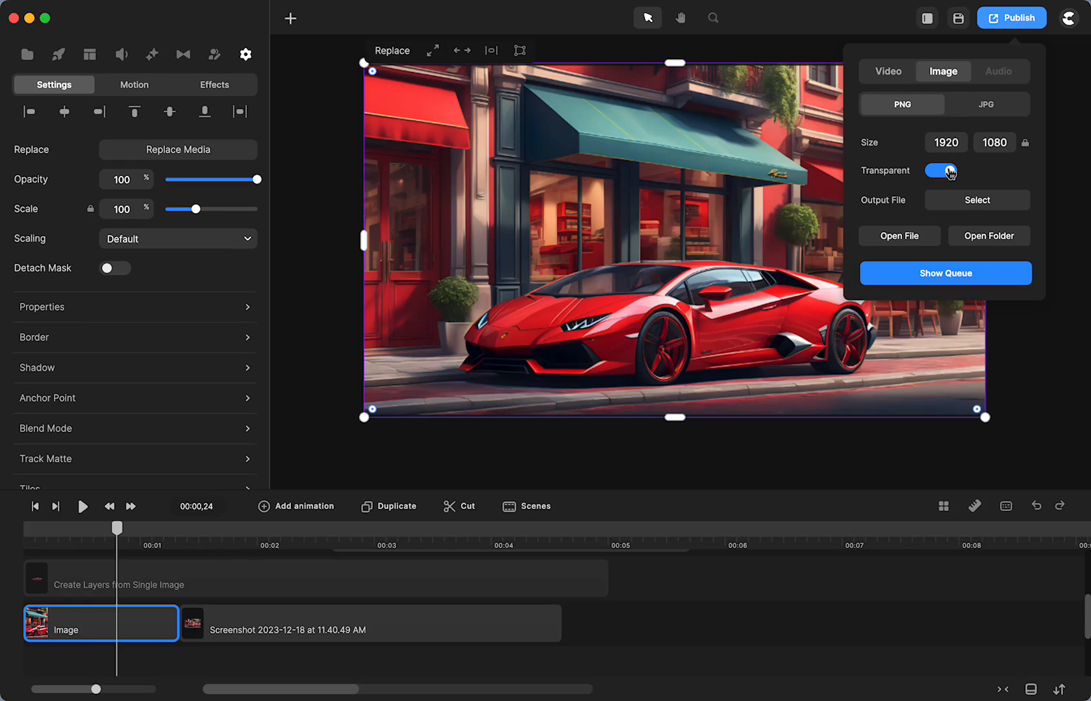
{"action": "left_click", "coordinate": [976, 201]}
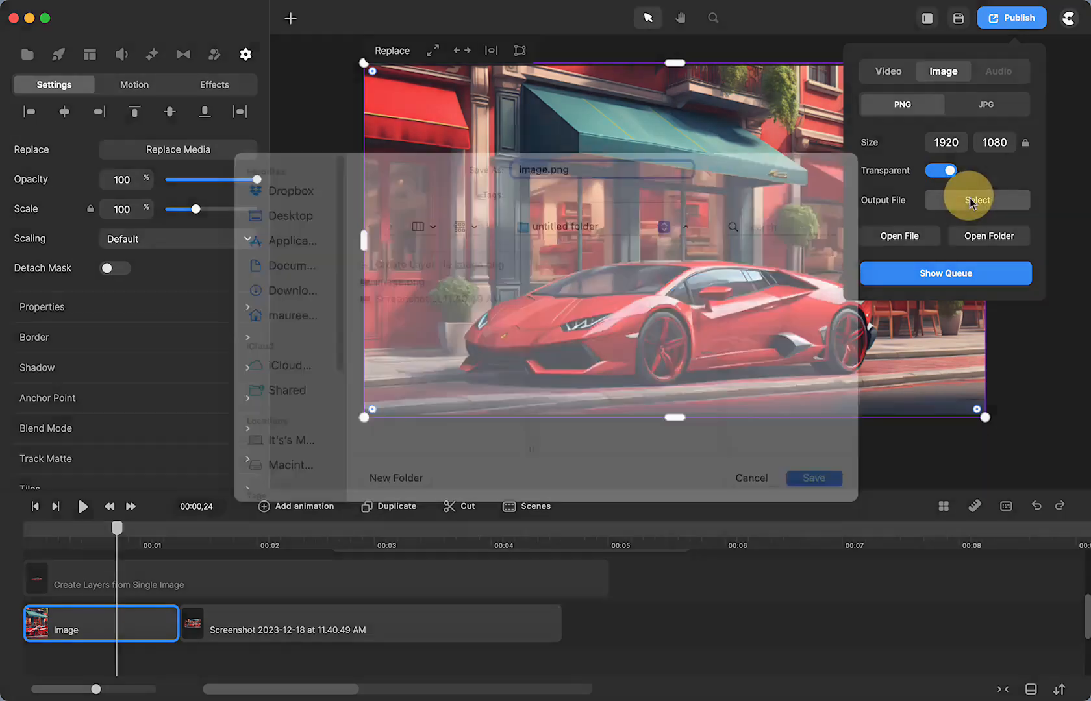
{"action": "left_click", "coordinate": [976, 200]}
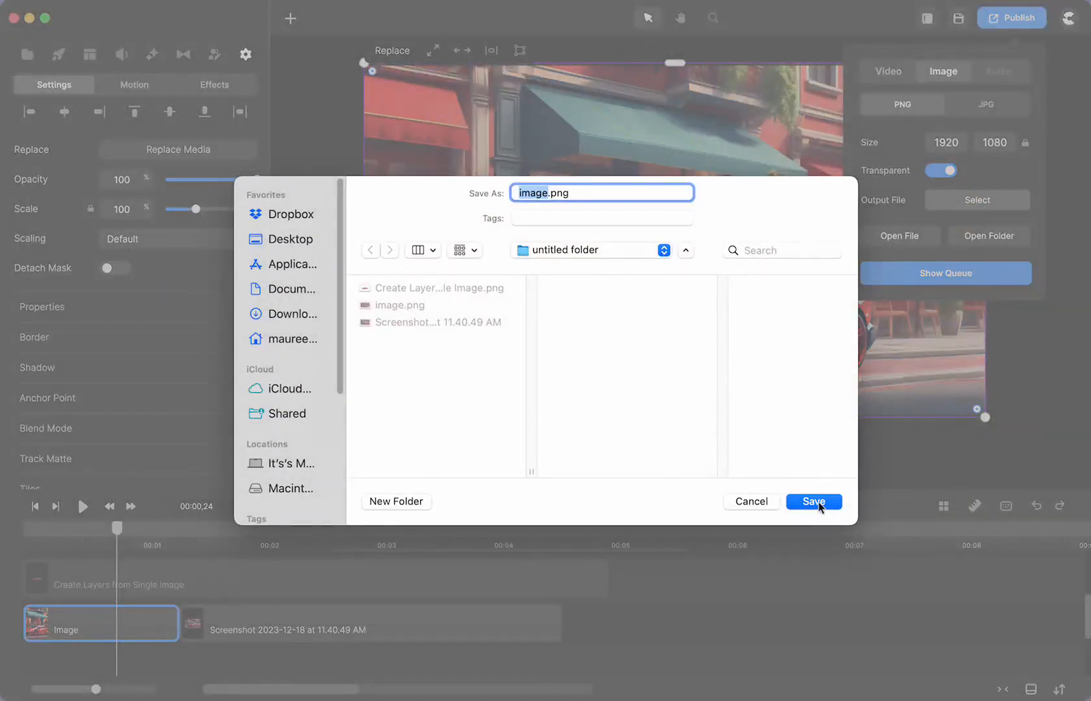
{"action": "left_click", "coordinate": [812, 500]}
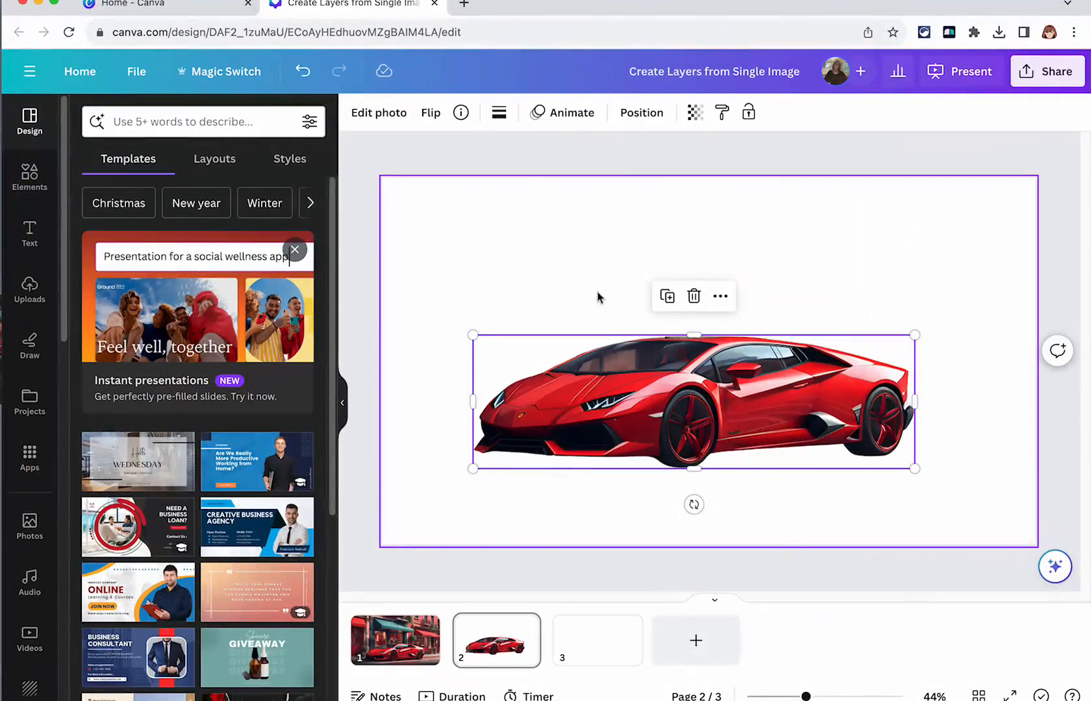
Step: On page 1, Magic Grab the red car out of the photo and set it back over the street
{"action": "left_click", "coordinate": [394, 641]}
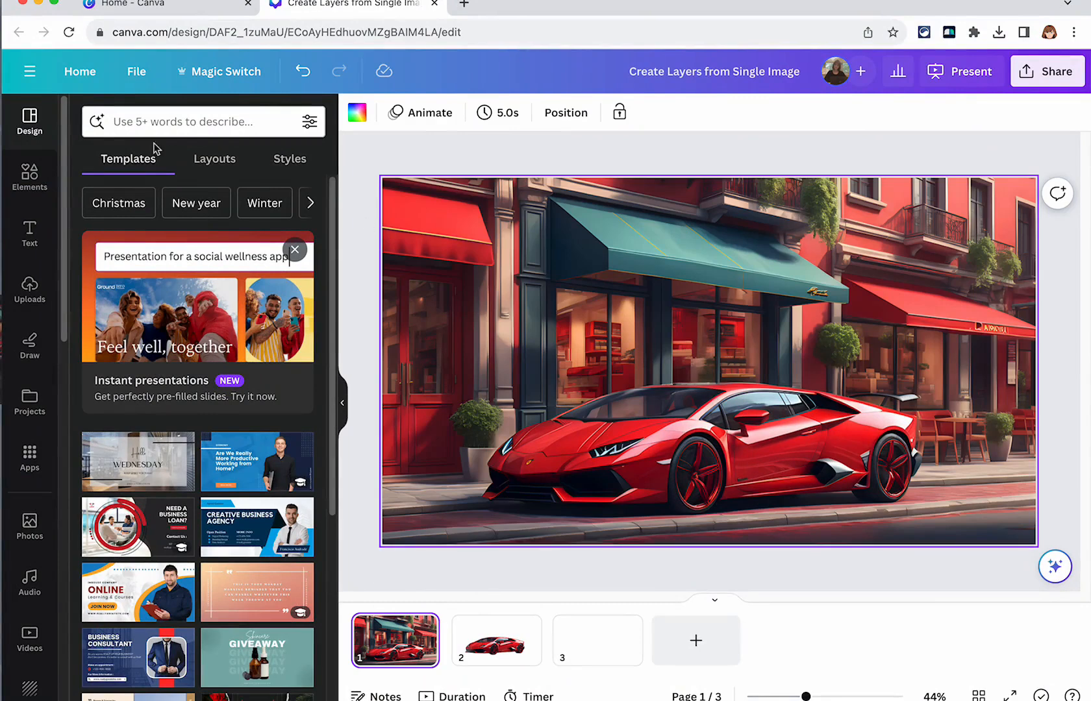
{"action": "left_click", "coordinate": [225, 71]}
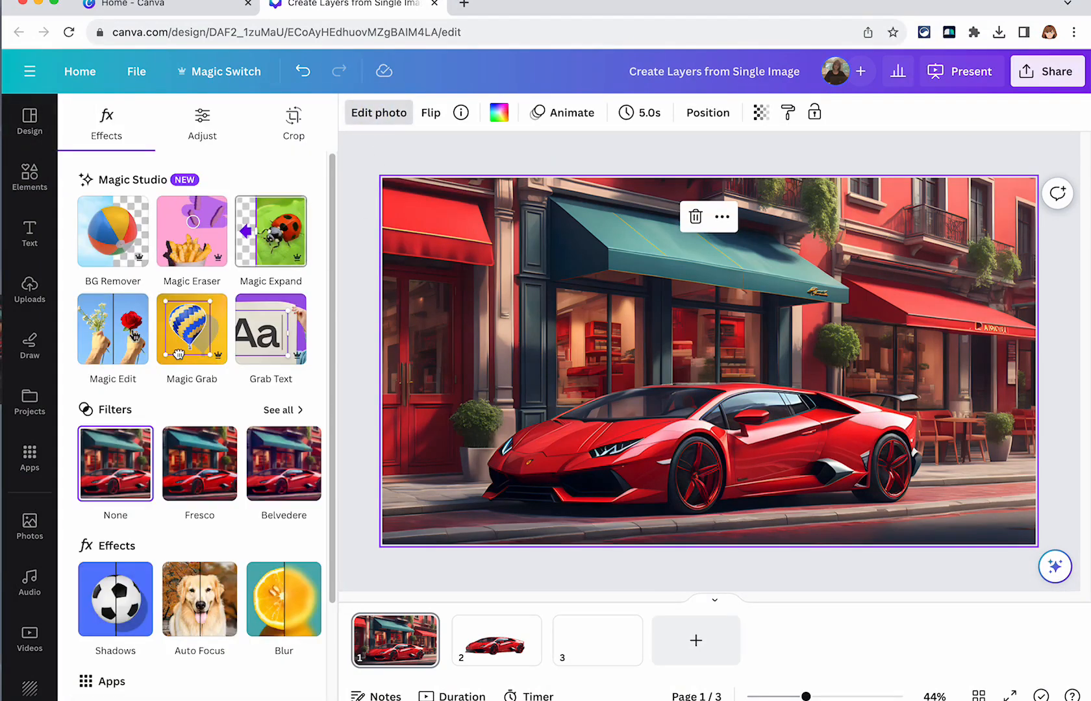
{"action": "left_click", "coordinate": [192, 330]}
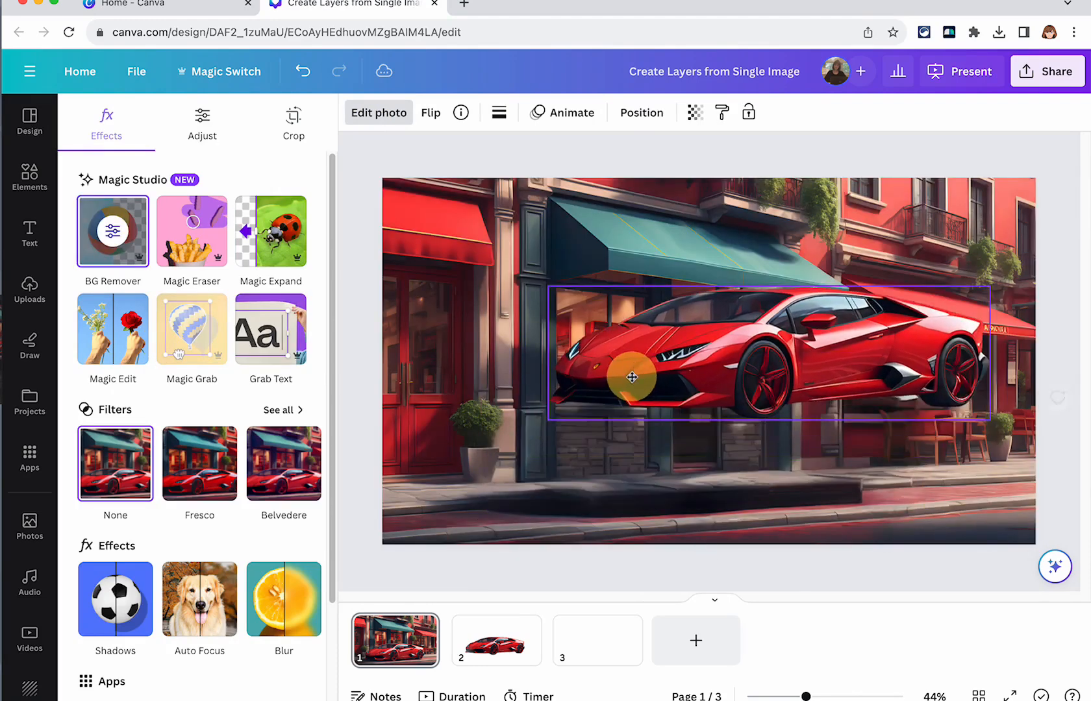
{"action": "left_click_drag", "start_coordinate": [632, 378], "coordinate": [533, 447]}
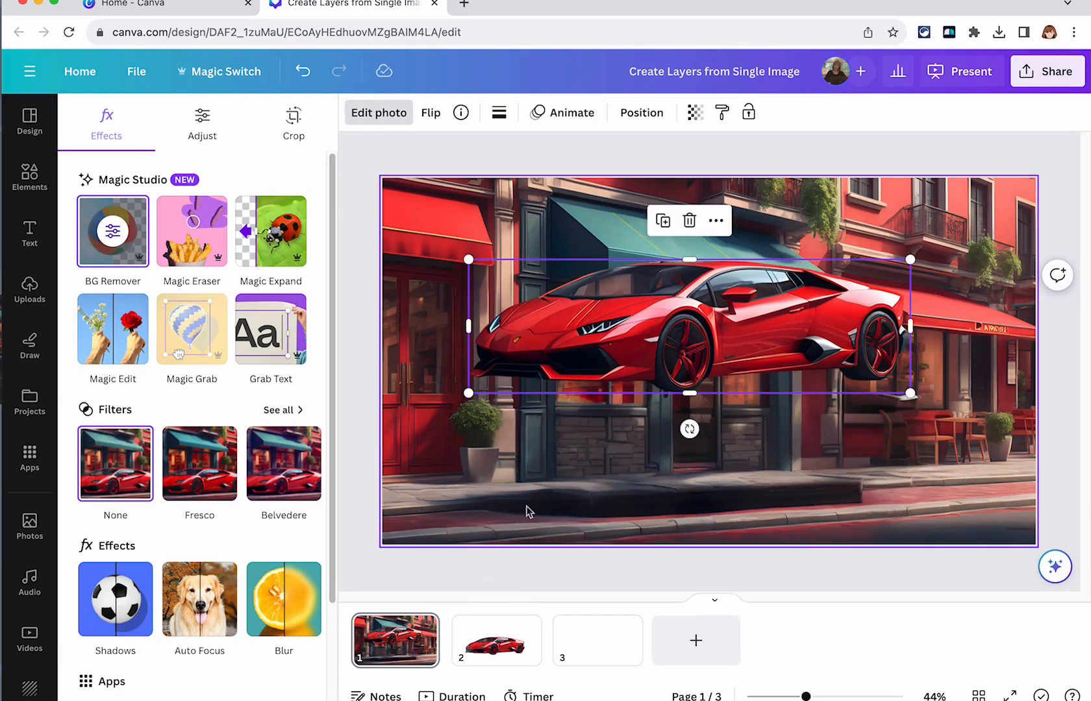
{"action": "mouse_move", "coordinate": [778, 505]}
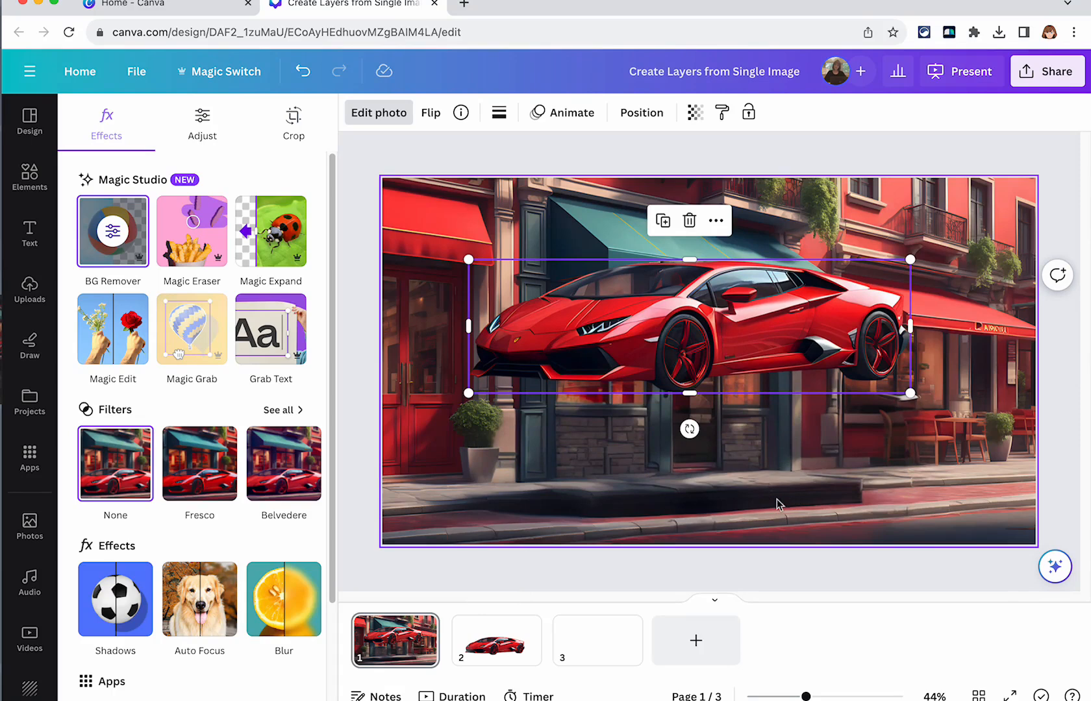
{"action": "mouse_move", "coordinate": [698, 509]}
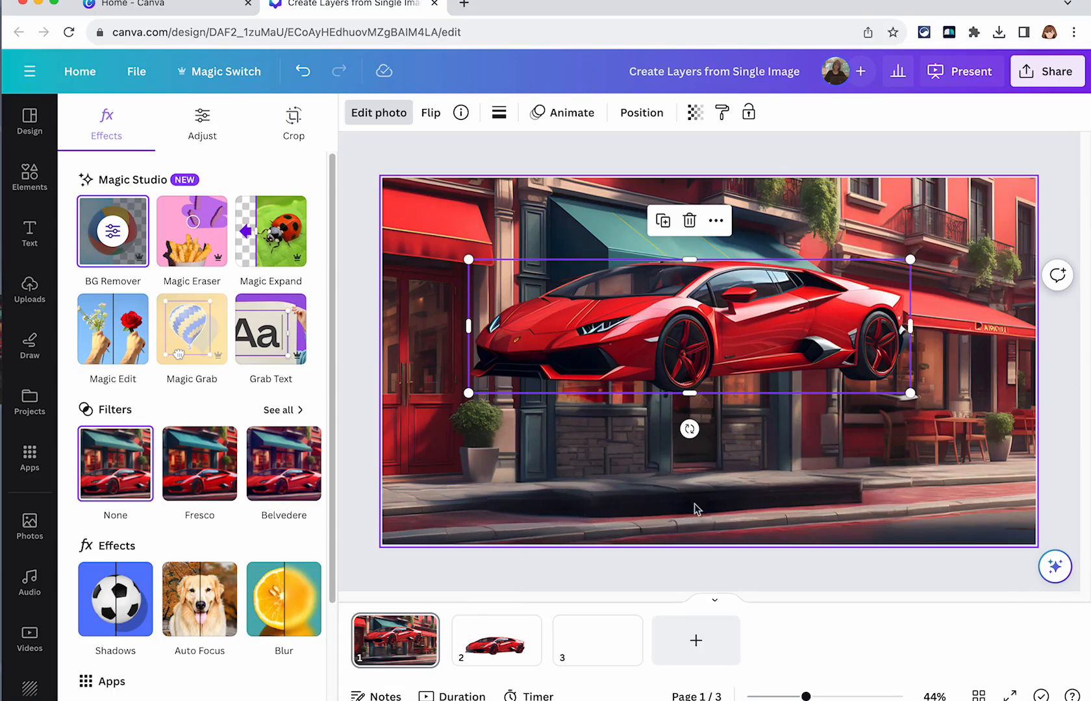
{"action": "mouse_move", "coordinate": [763, 514]}
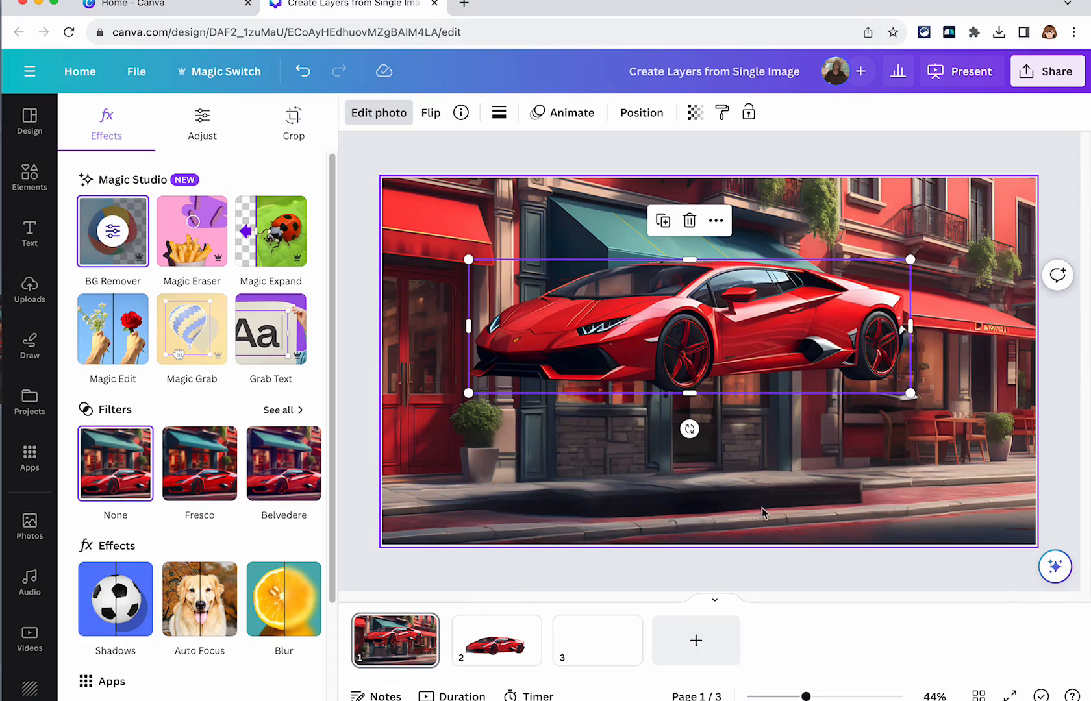
{"action": "mouse_move", "coordinate": [653, 505]}
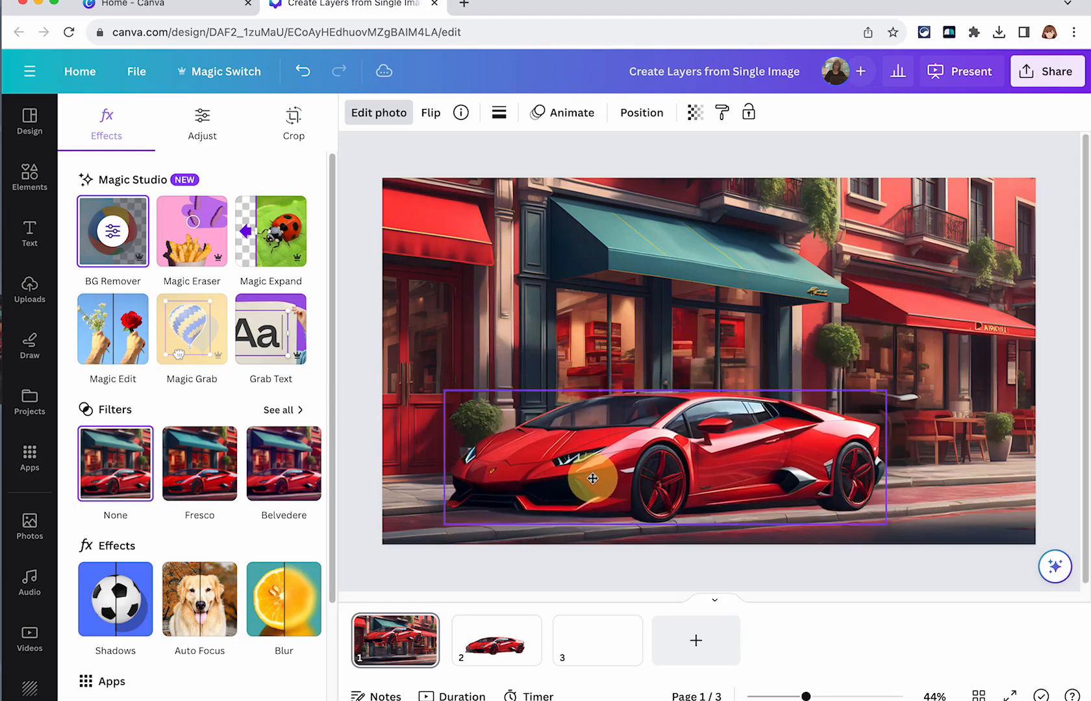
{"action": "left_click_drag", "start_coordinate": [595, 478], "coordinate": [600, 414]}
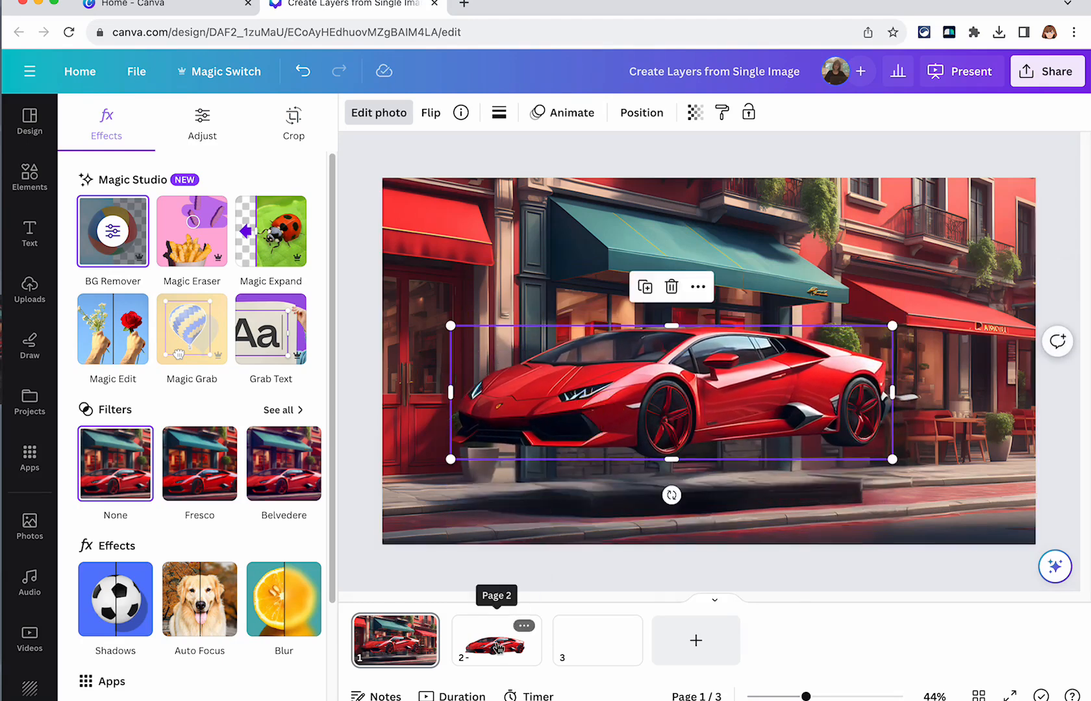
Step: From page 2, download the design as PNG with a transparent background
{"action": "left_click", "coordinate": [497, 641]}
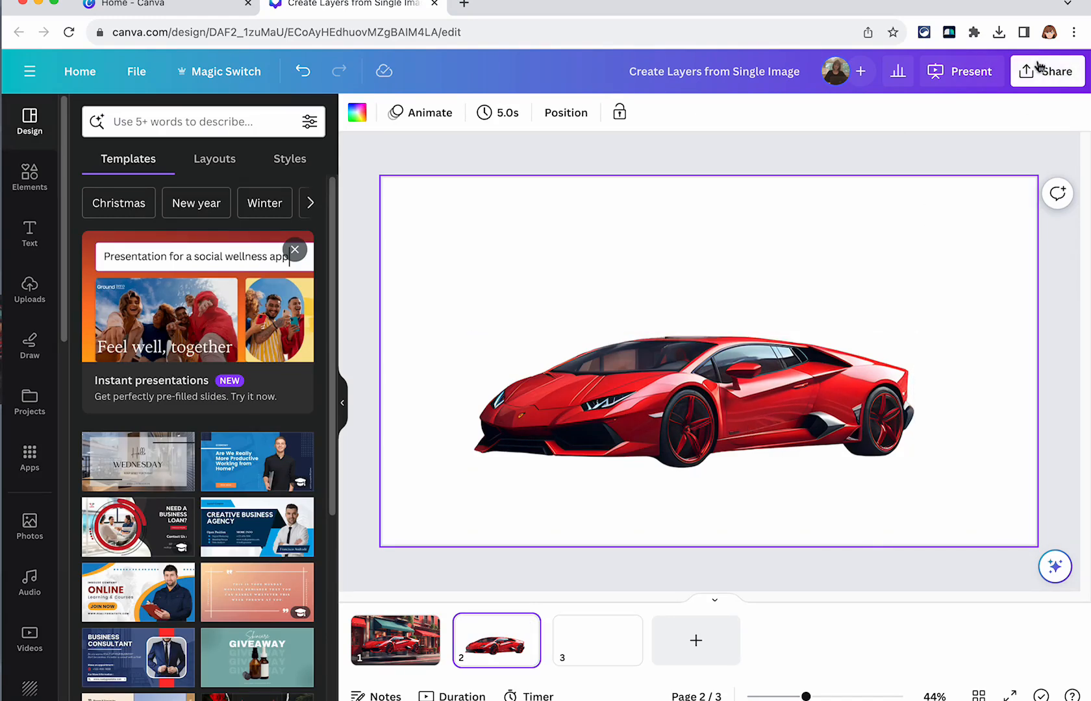
{"action": "left_click", "coordinate": [1047, 71]}
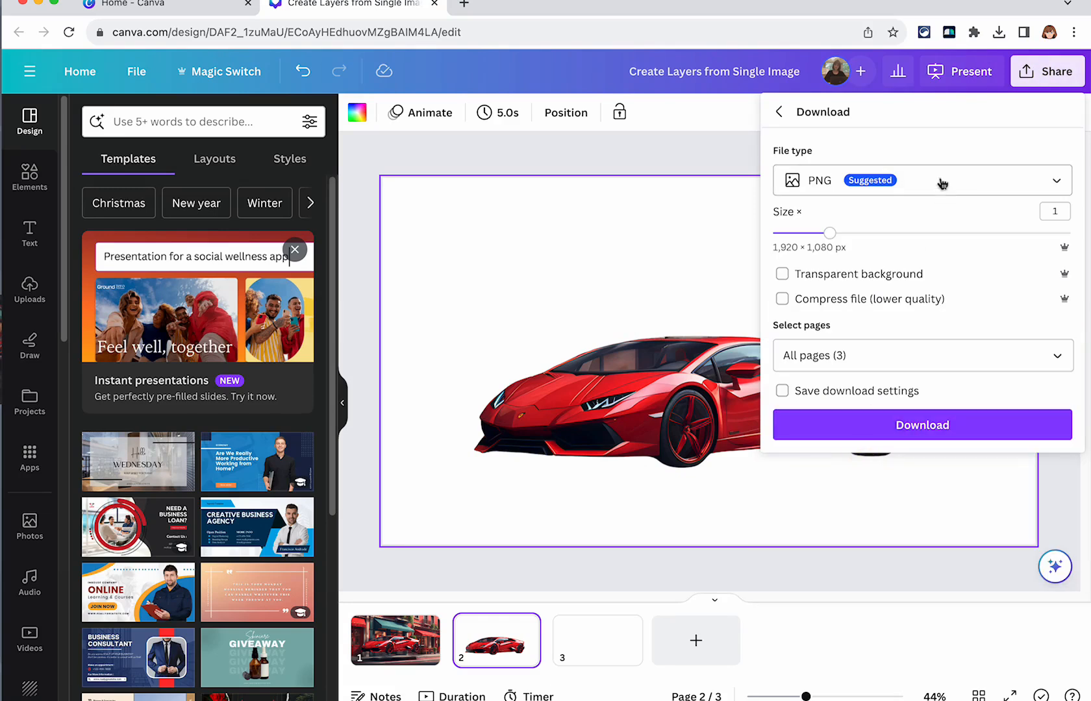
{"action": "left_click", "coordinate": [782, 273]}
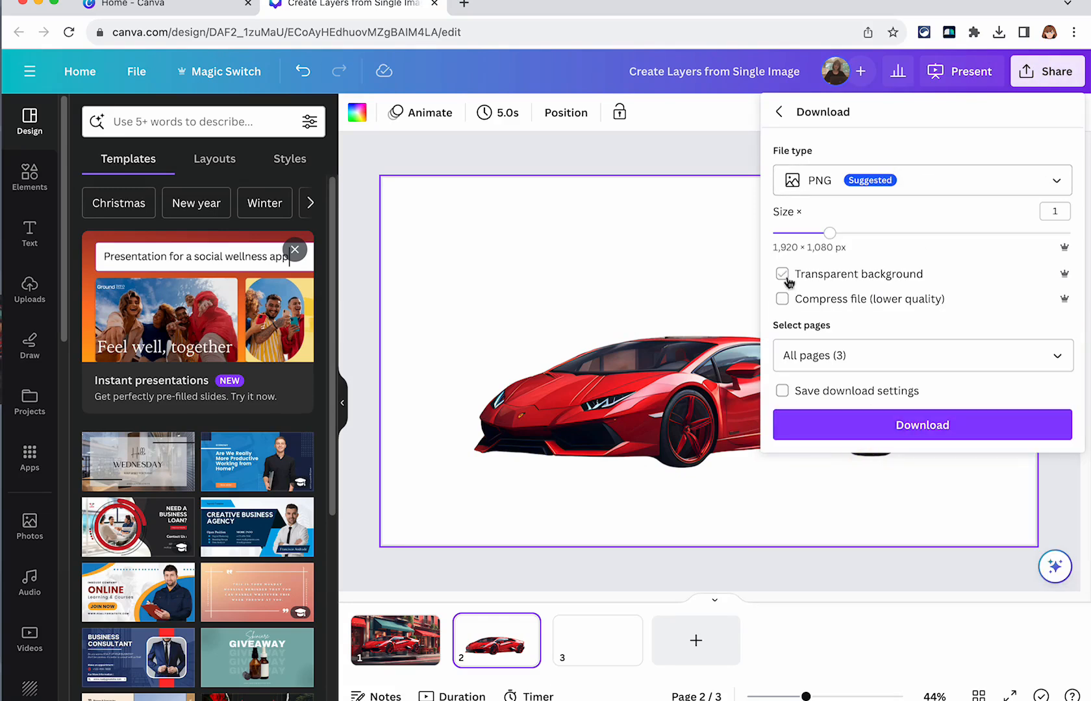
{"action": "left_click", "coordinate": [782, 274]}
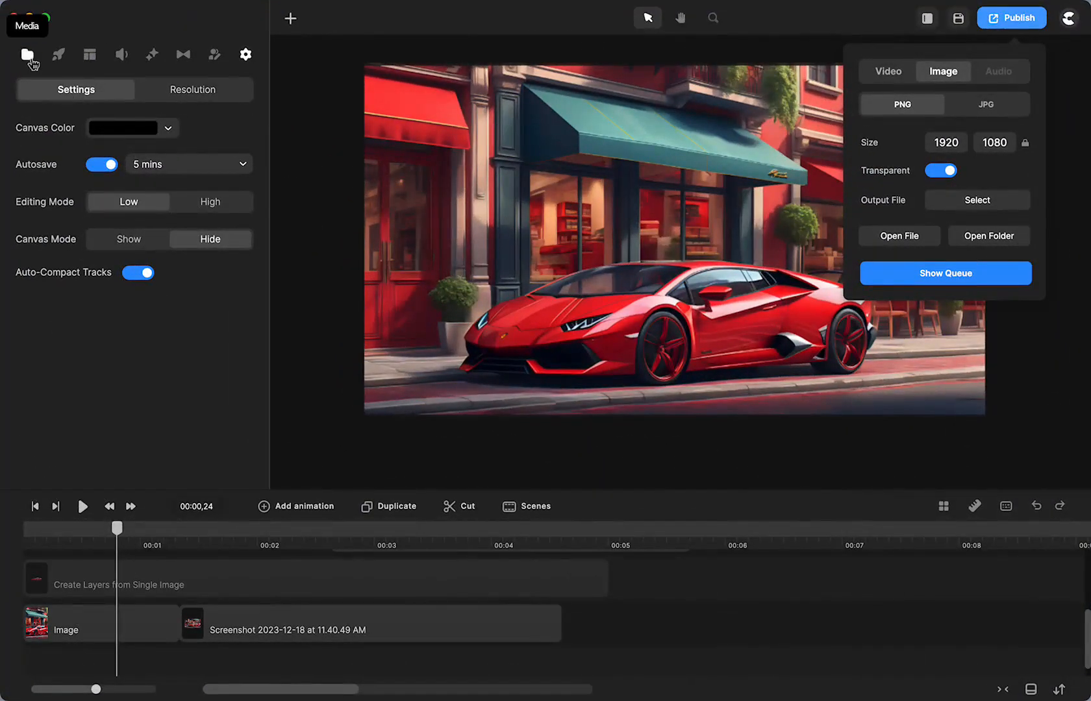
Step: Add the exported car image from Media, shrink it to 77% and switch Detach Mask off
{"action": "left_click", "coordinate": [27, 55]}
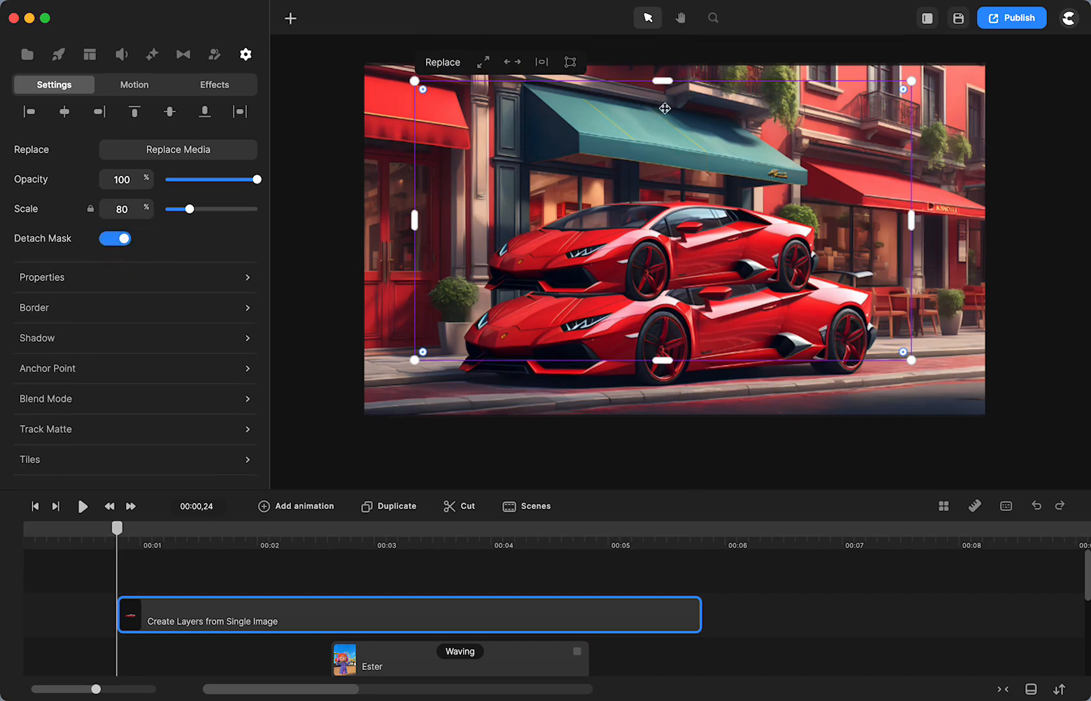
{"action": "mouse_move", "coordinate": [715, 46]}
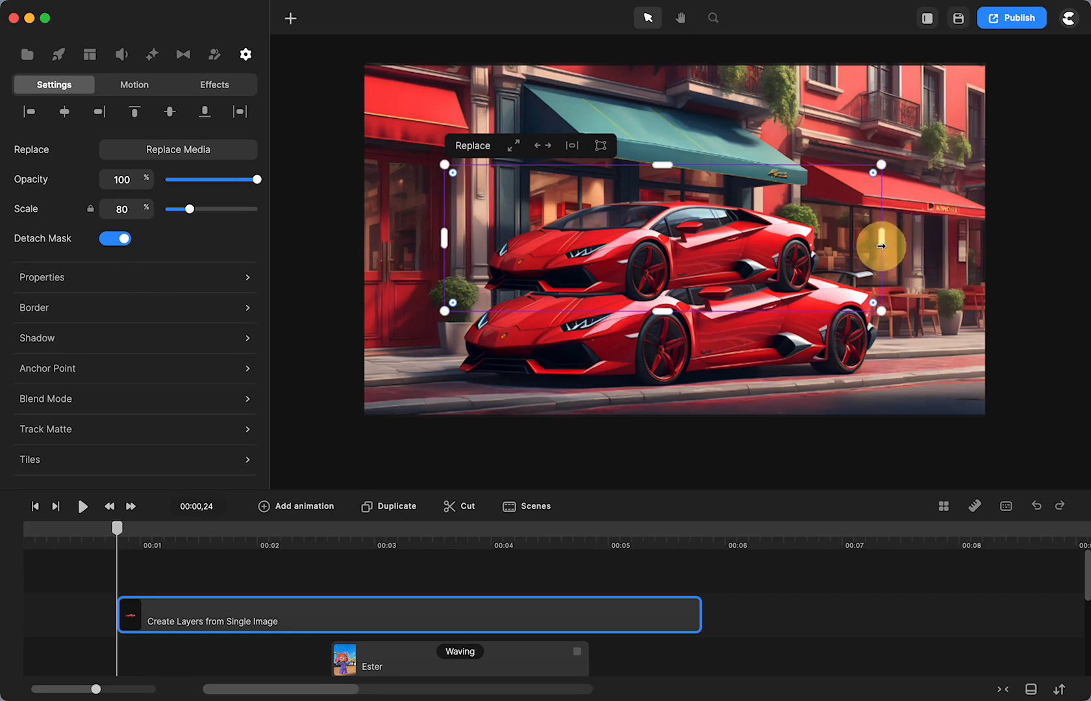
{"action": "left_click_drag", "start_coordinate": [189, 208], "coordinate": [189, 208]}
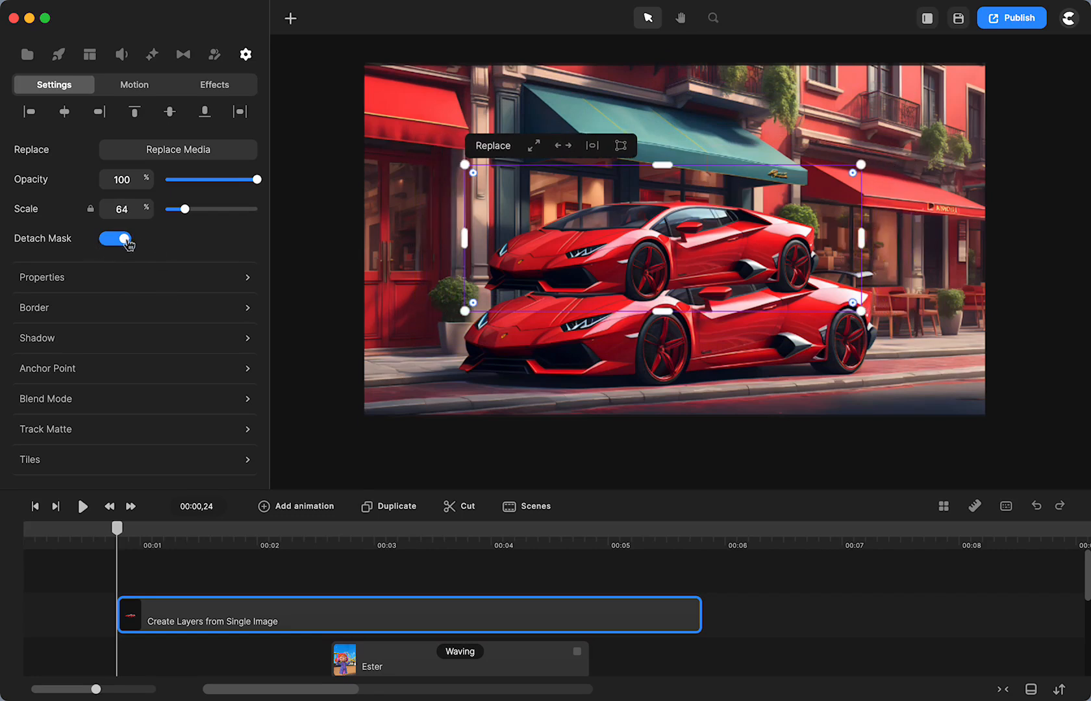
{"action": "left_click", "coordinate": [115, 239]}
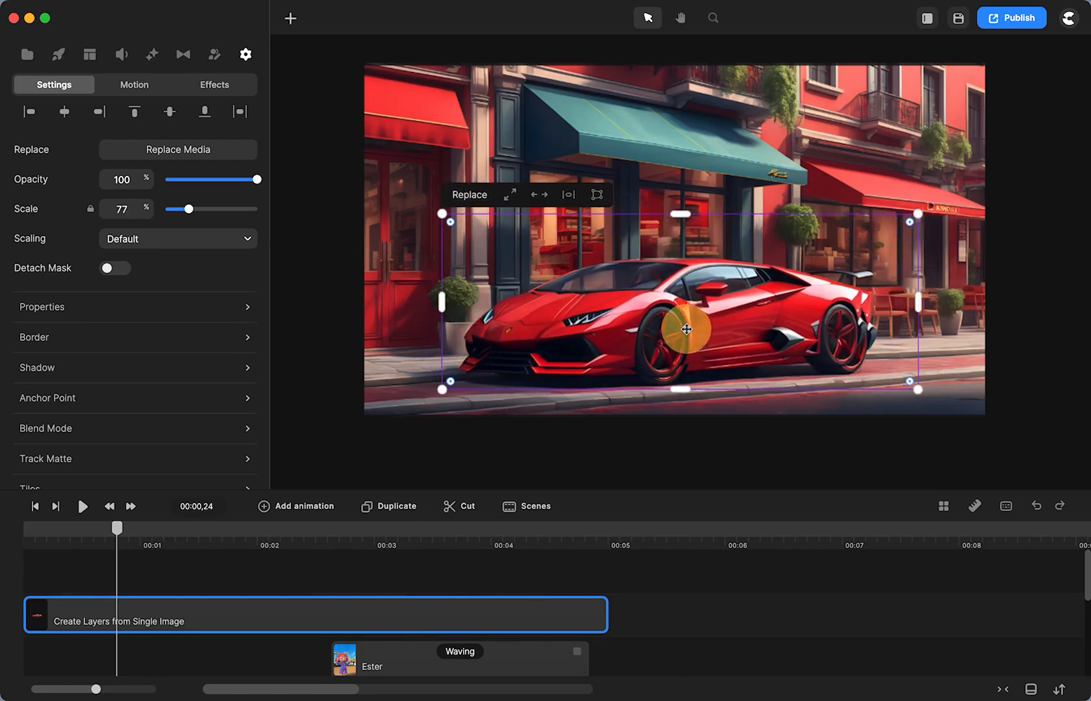
Step: Nudge and slightly enlarge the cut-out car, lowering opacity to check it against the car beneath
{"action": "left_click_drag", "start_coordinate": [685, 331], "coordinate": [685, 333]}
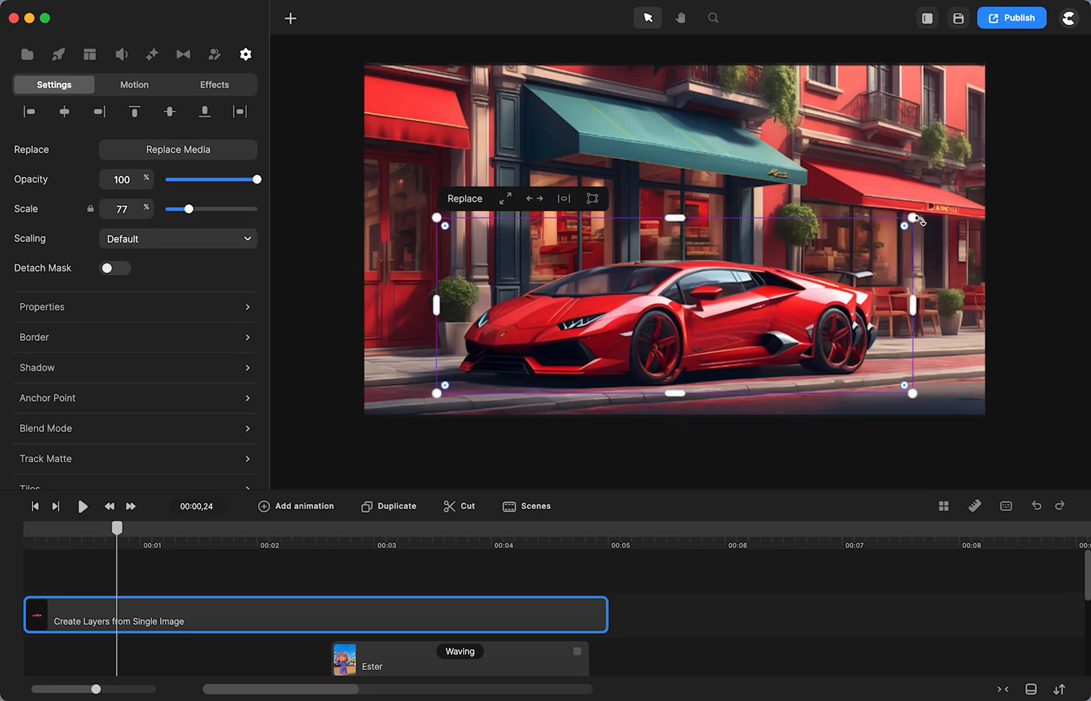
{"action": "left_click_drag", "start_coordinate": [908, 221], "coordinate": [921, 211]}
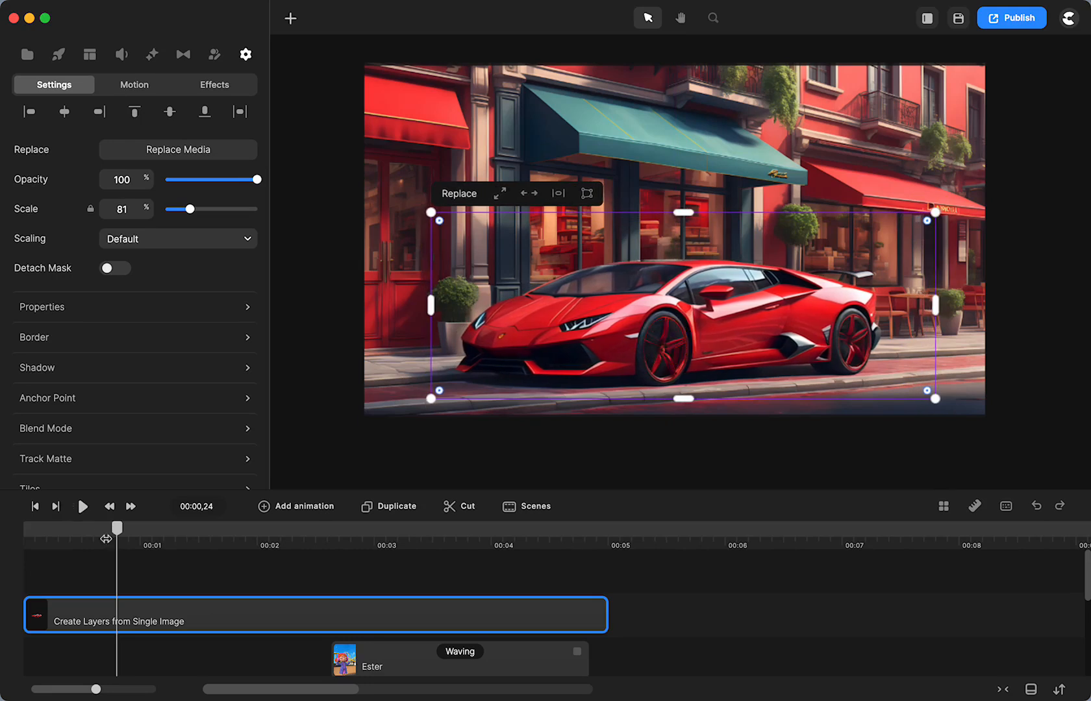
{"action": "left_click_drag", "start_coordinate": [263, 179], "coordinate": [254, 180]}
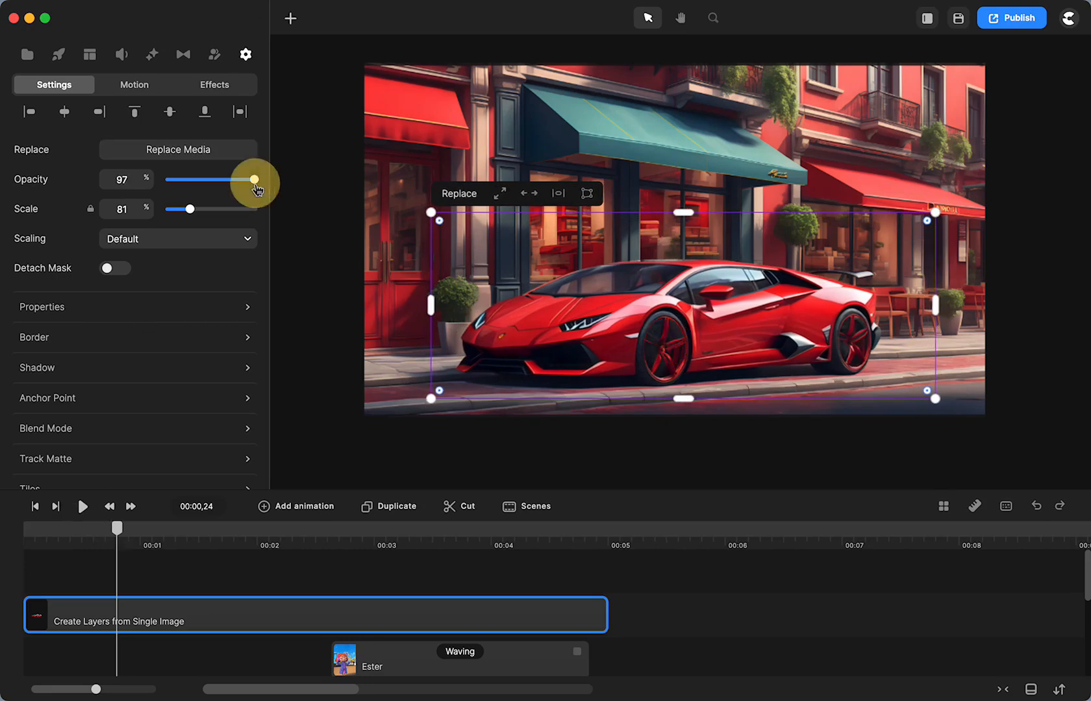
{"action": "left_click_drag", "start_coordinate": [254, 181], "coordinate": [186, 189]}
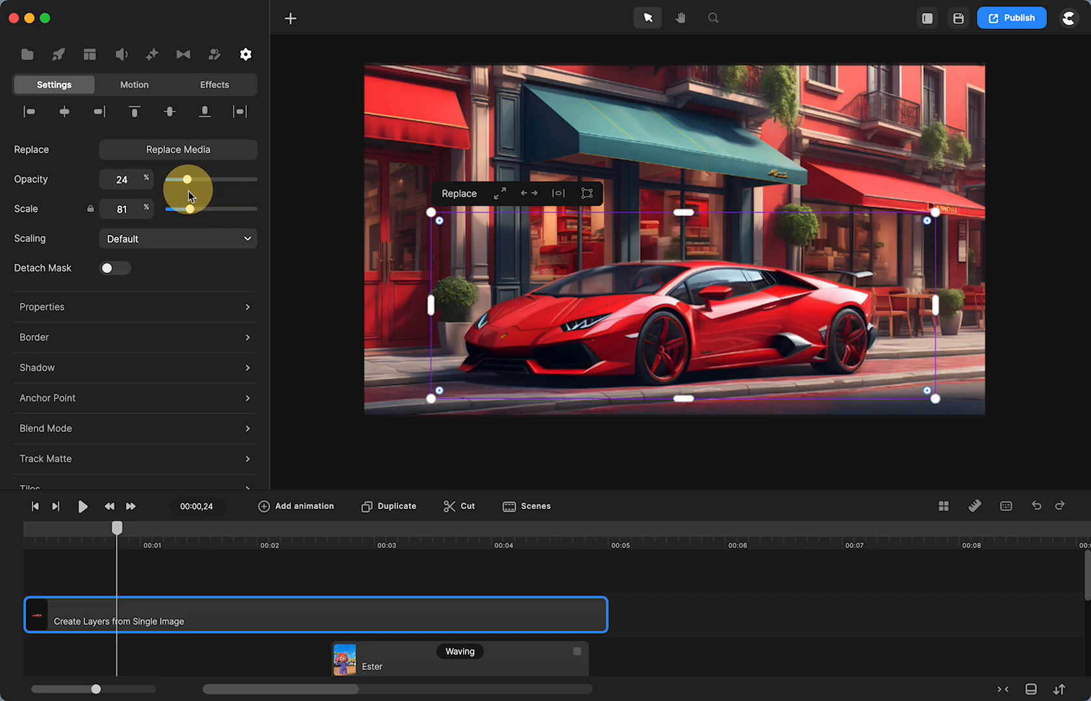
Step: Fine-tune the match at 79% scale and bring the car layer's opacity back up to full
{"action": "left_click_drag", "start_coordinate": [188, 186], "coordinate": [201, 186]}
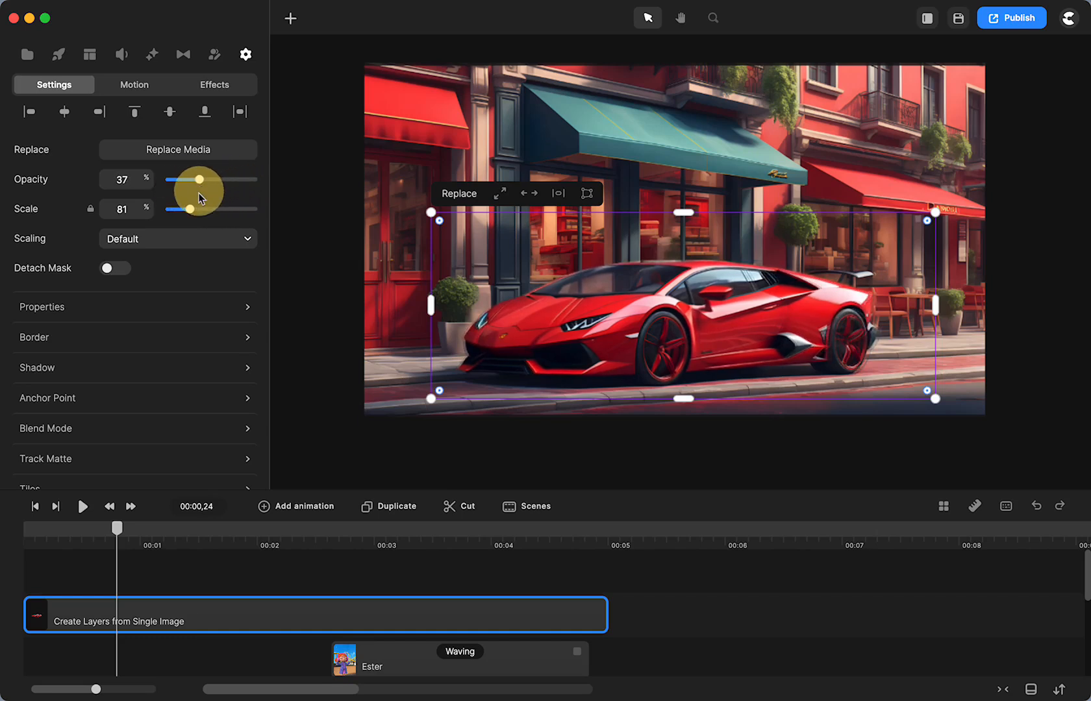
{"action": "left_click_drag", "start_coordinate": [178, 179], "coordinate": [210, 180]}
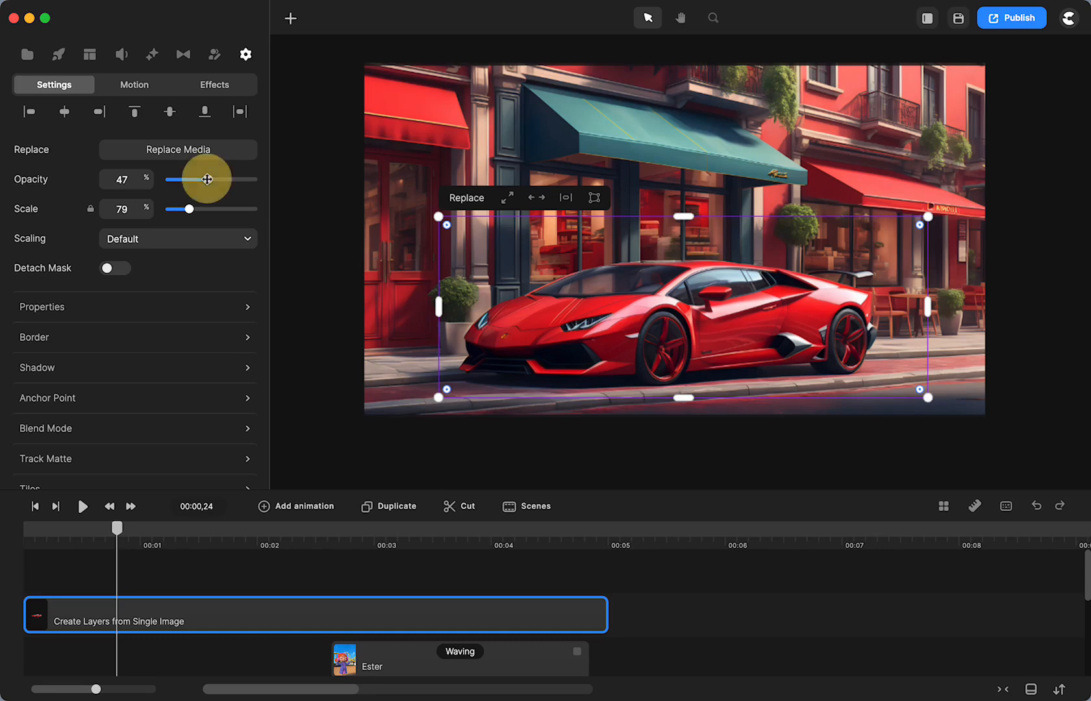
{"action": "left_click_drag", "start_coordinate": [174, 180], "coordinate": [206, 180]}
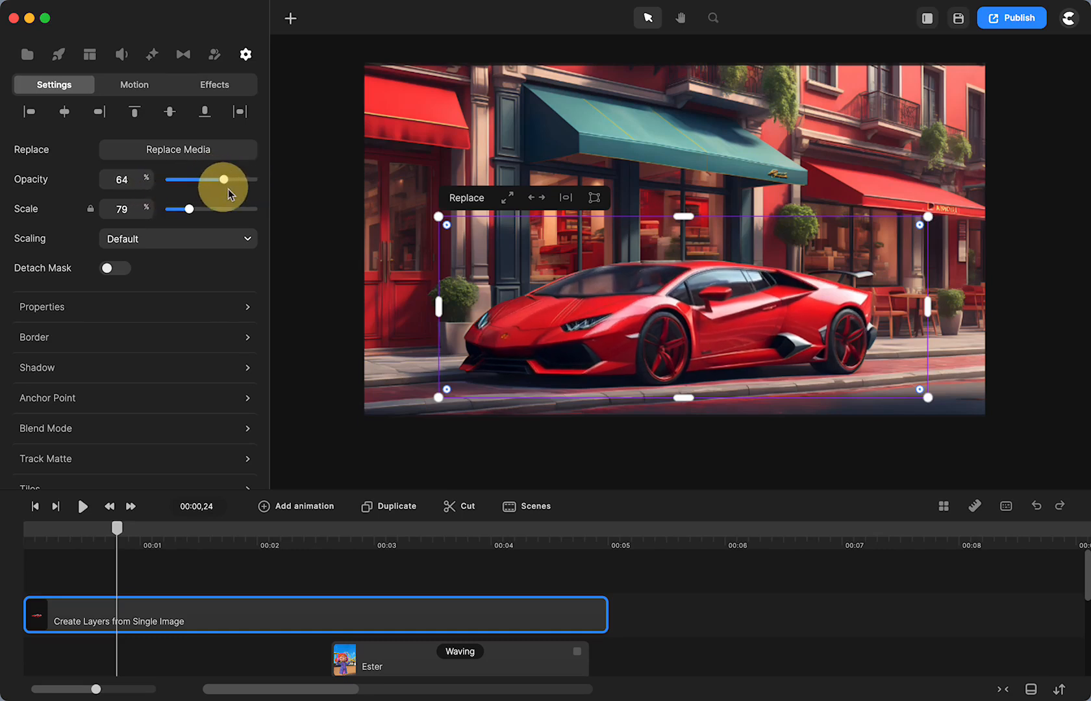
{"action": "left_click_drag", "start_coordinate": [222, 179], "coordinate": [253, 179]}
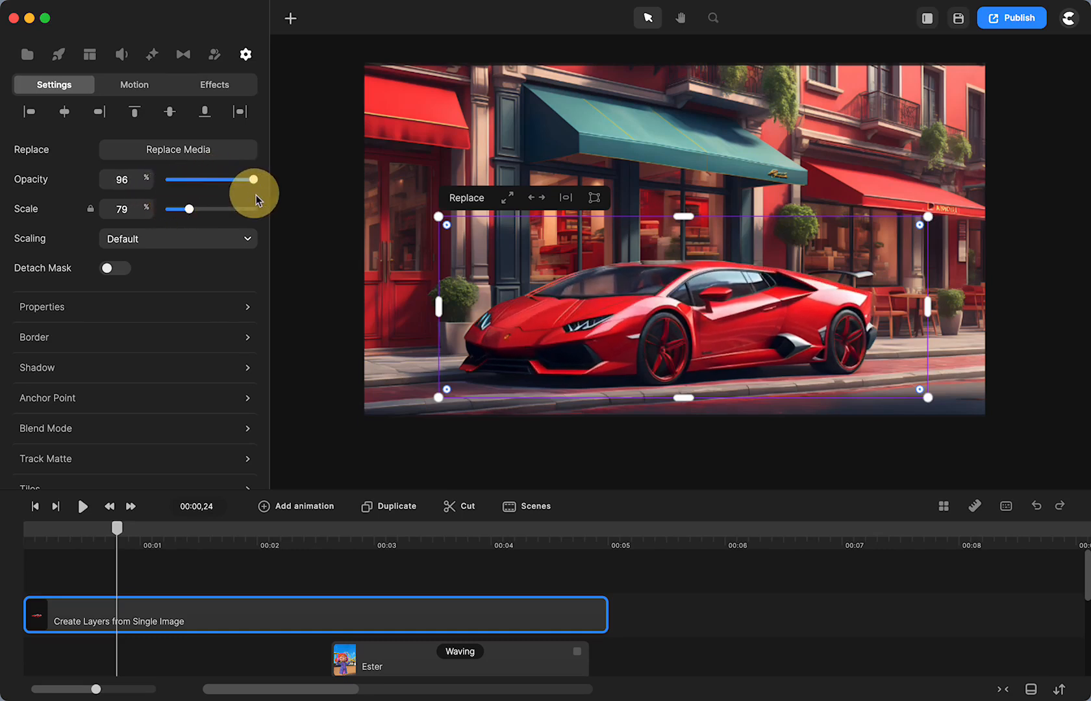
{"action": "left_click_drag", "start_coordinate": [250, 179], "coordinate": [167, 180]}
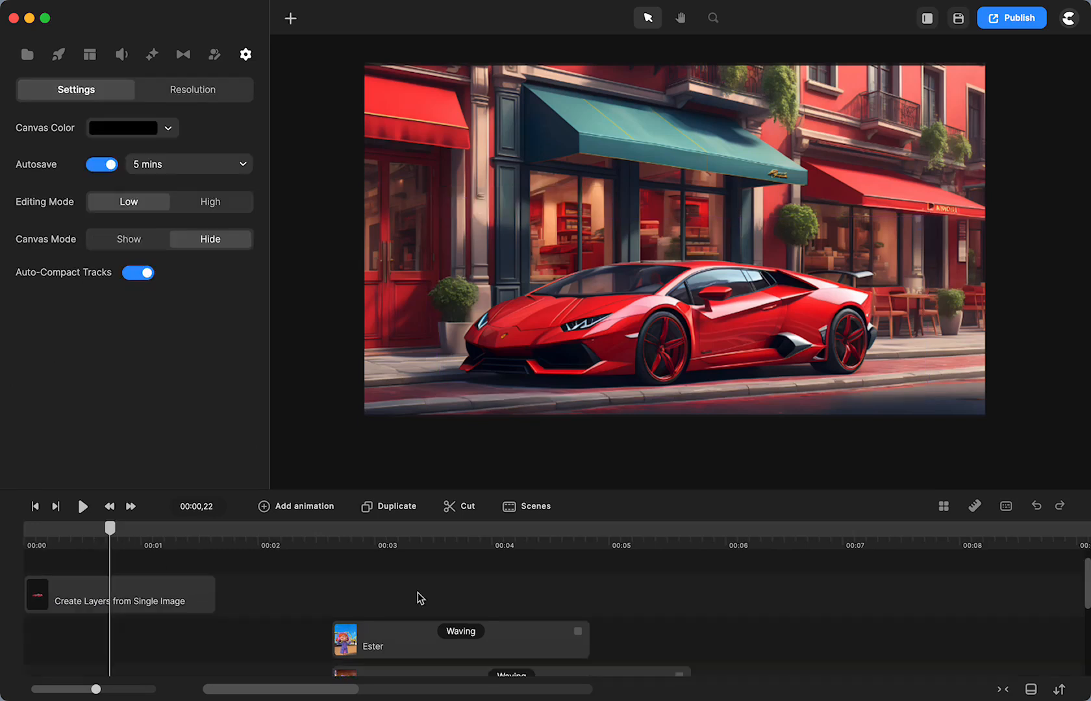
Step: Move the cut-out car track between Ester and Wizzard so it hides the wizard's lower body
{"action": "scroll", "scroll_direction": "down", "scroll_amount": 3}
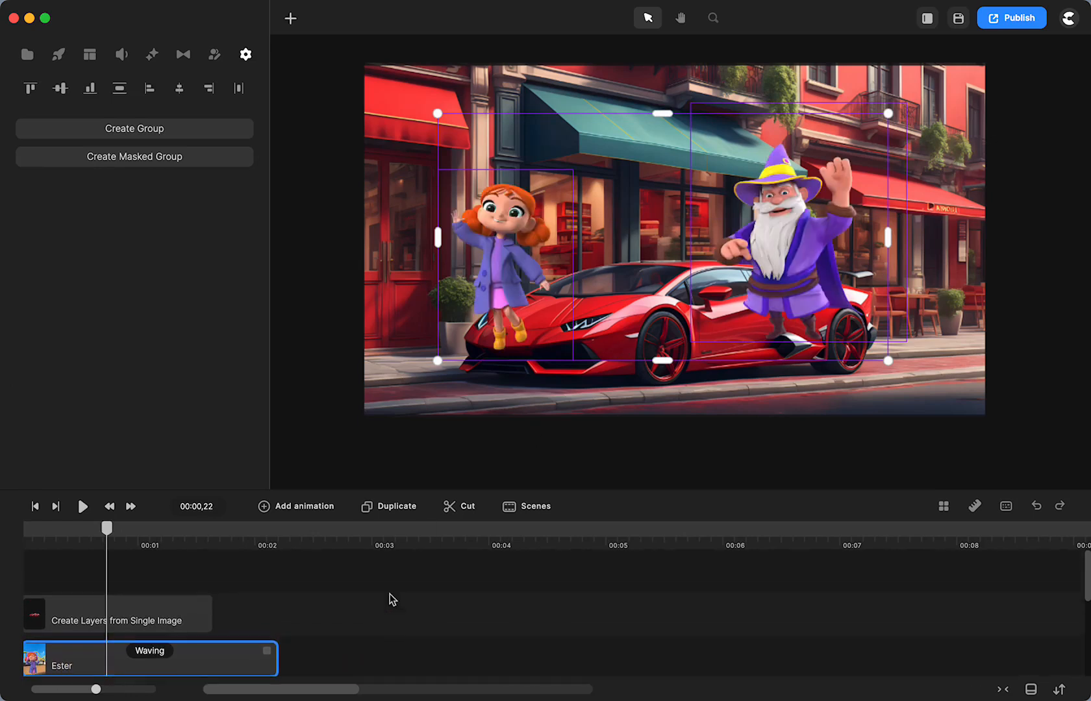
{"action": "left_click", "coordinate": [245, 55]}
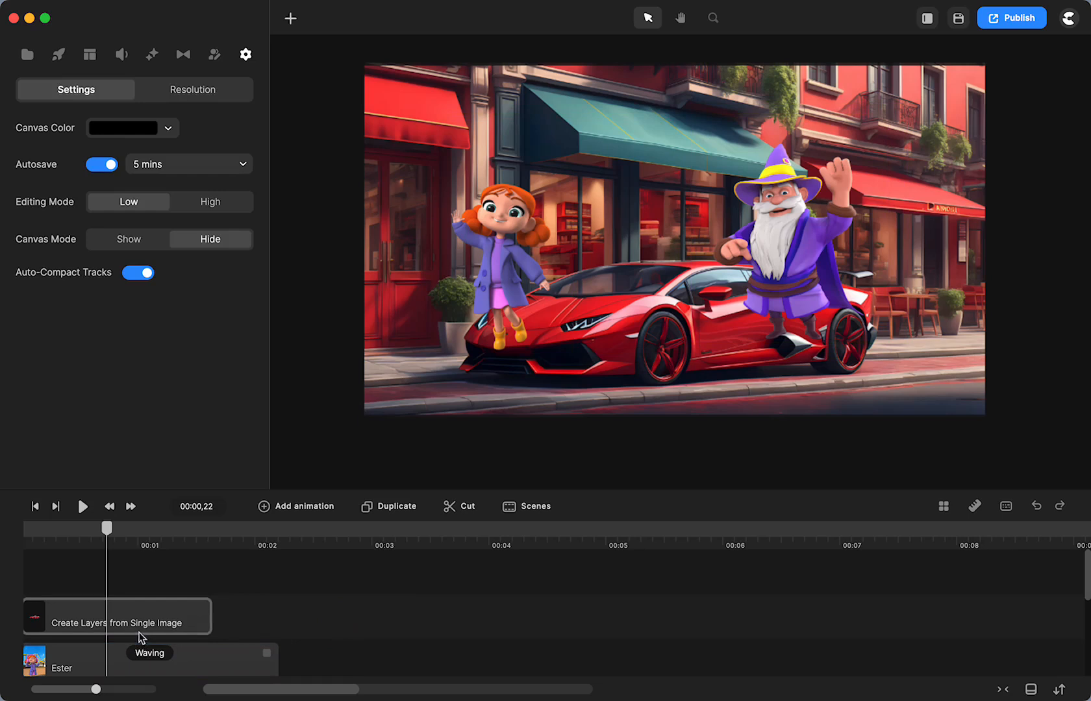
{"action": "left_click", "coordinate": [117, 616]}
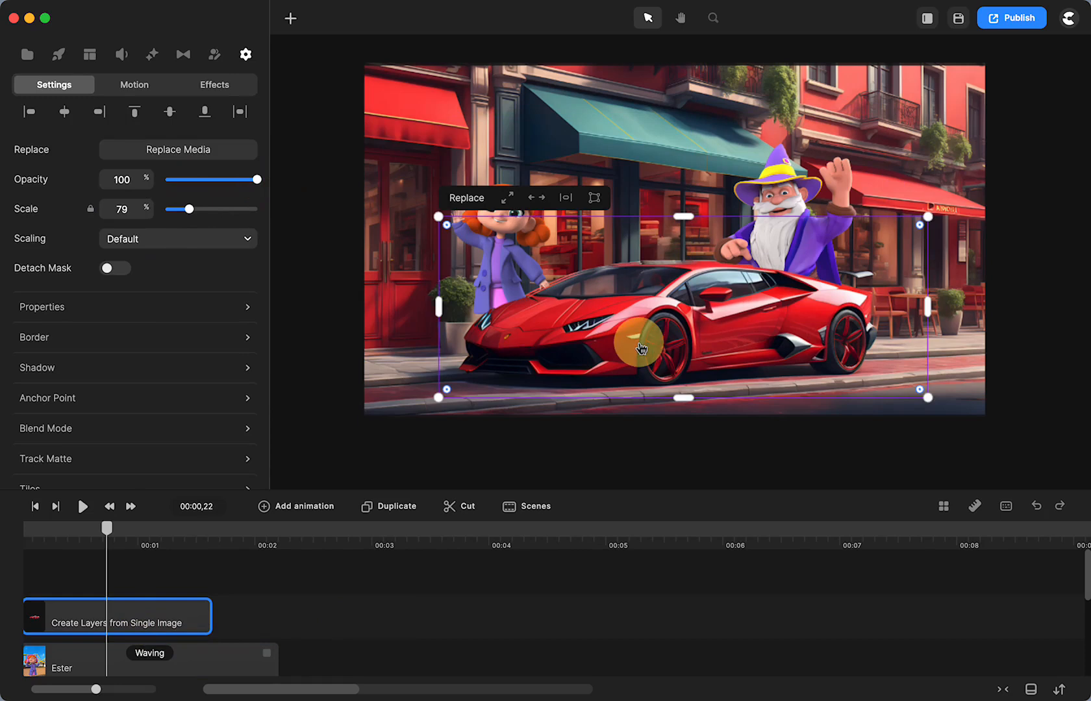
{"action": "left_click_drag", "start_coordinate": [641, 348], "coordinate": [637, 340]}
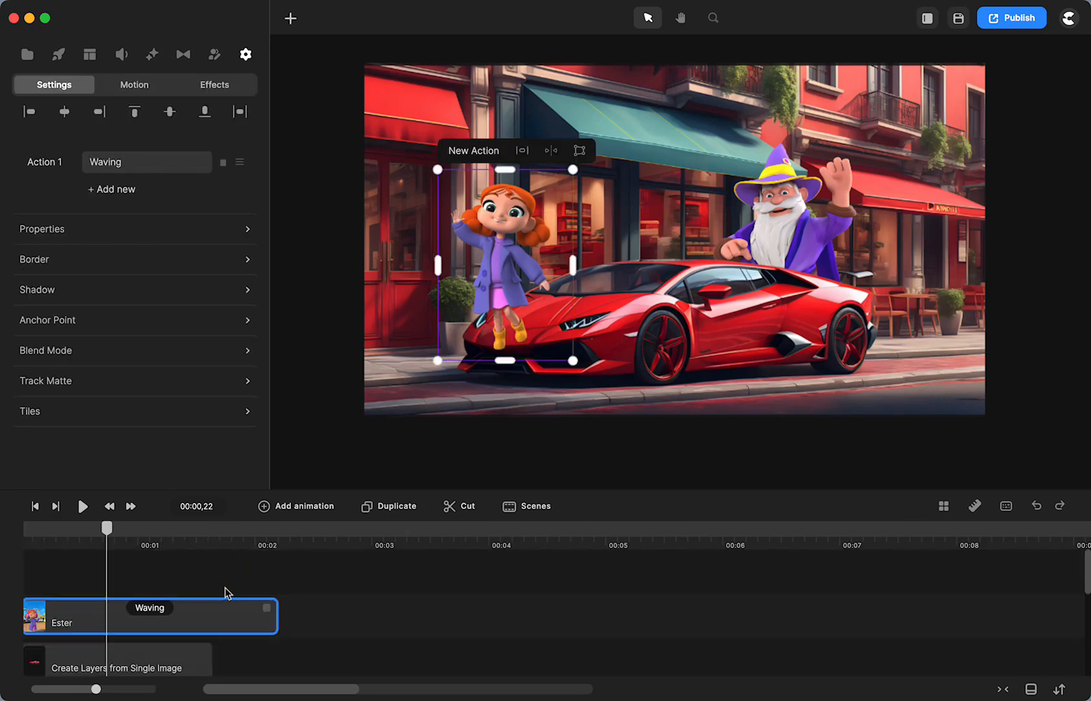
Step: Set Ester's Action 1 to Walking, flip her to face right, and place her behind the car
{"action": "right_click", "coordinate": [223, 598]}
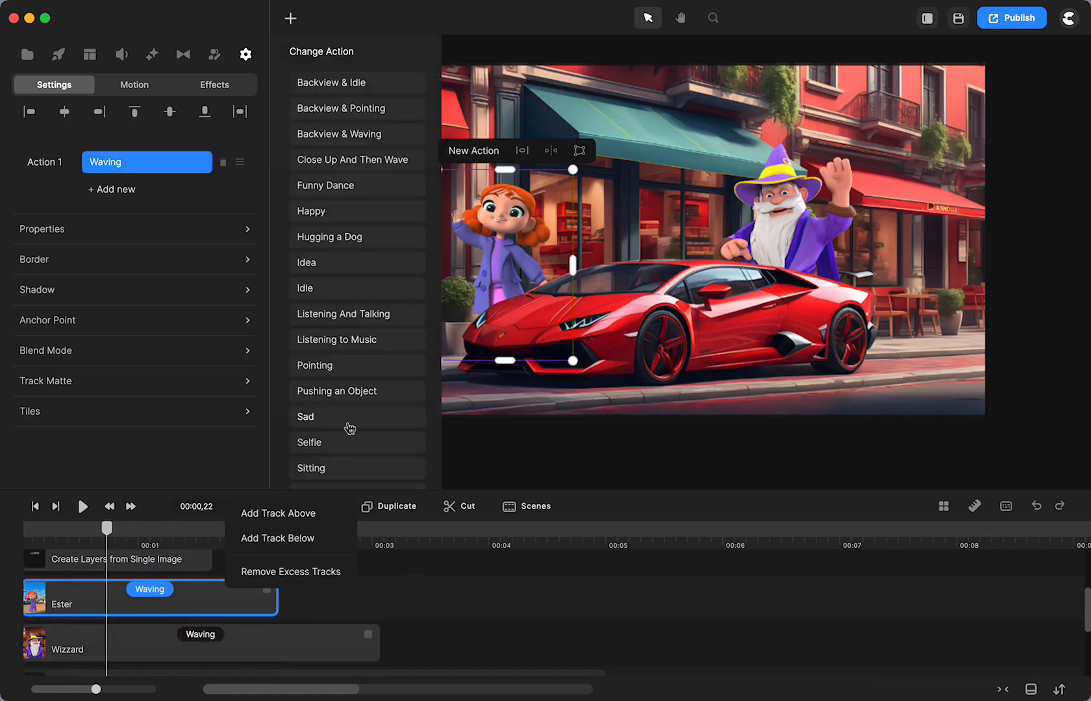
{"action": "left_click", "coordinate": [314, 304]}
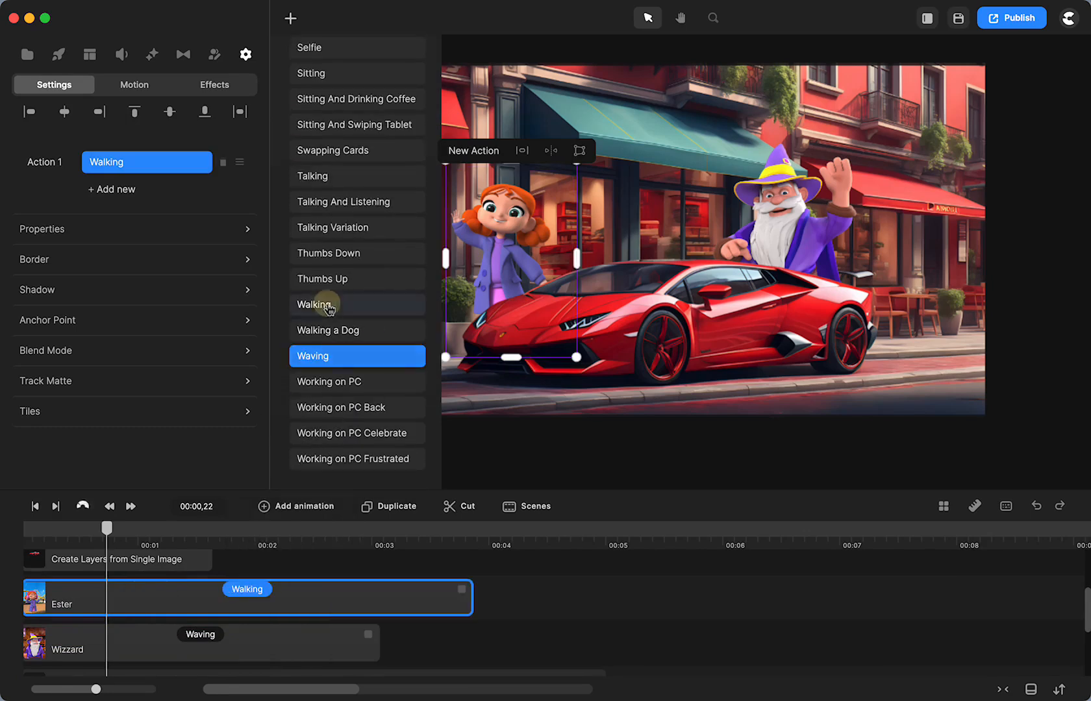
{"action": "left_click", "coordinate": [314, 305]}
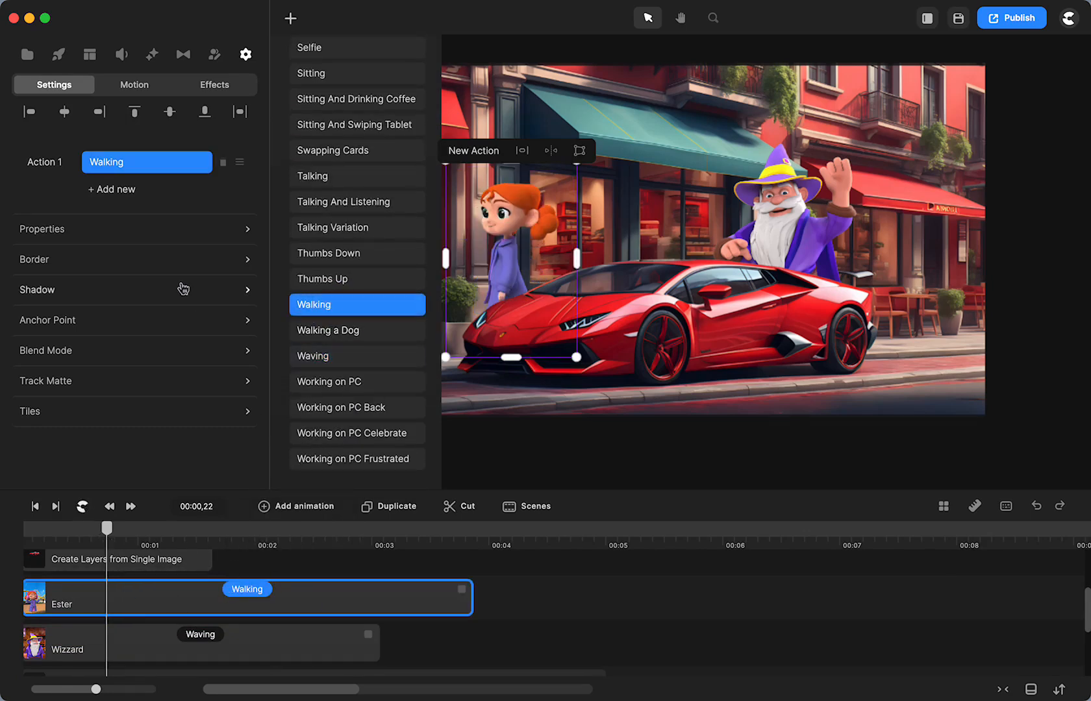
{"action": "left_click", "coordinate": [82, 506]}
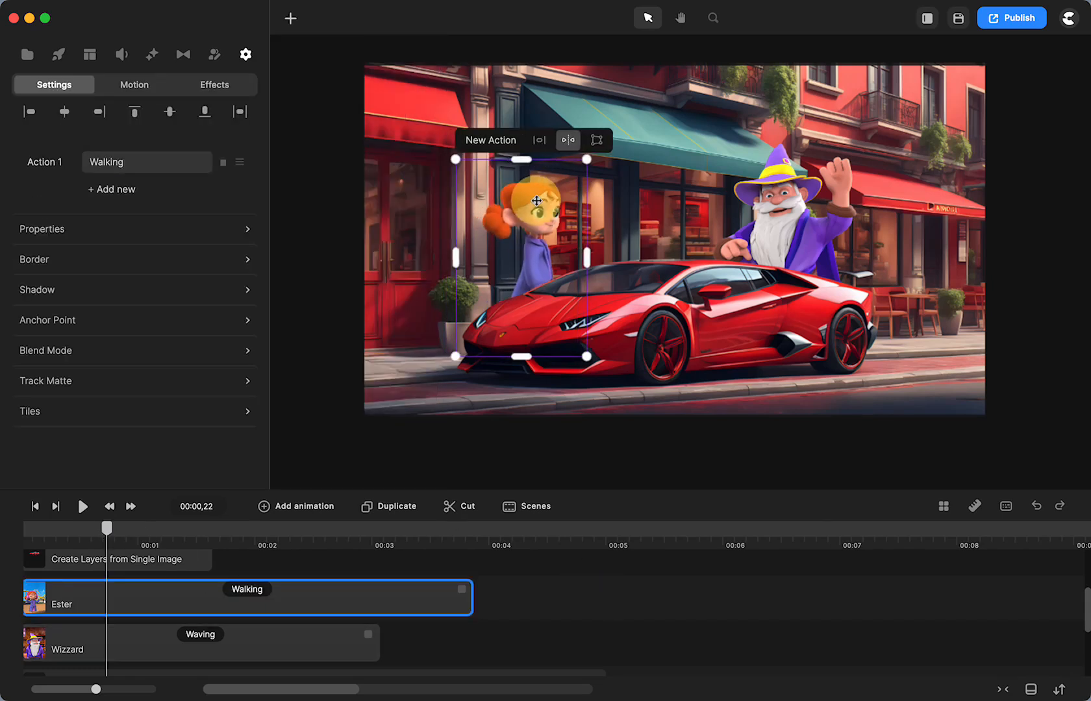
{"action": "left_click_drag", "start_coordinate": [537, 202], "coordinate": [650, 195]}
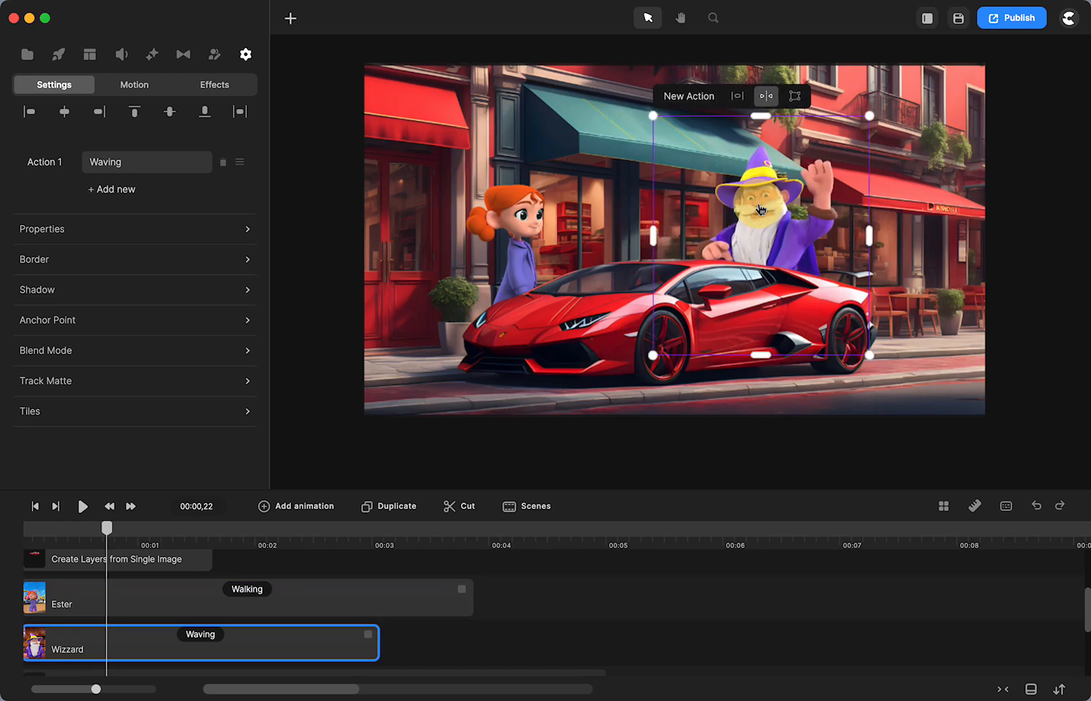
{"action": "mouse_move", "coordinate": [913, 331]}
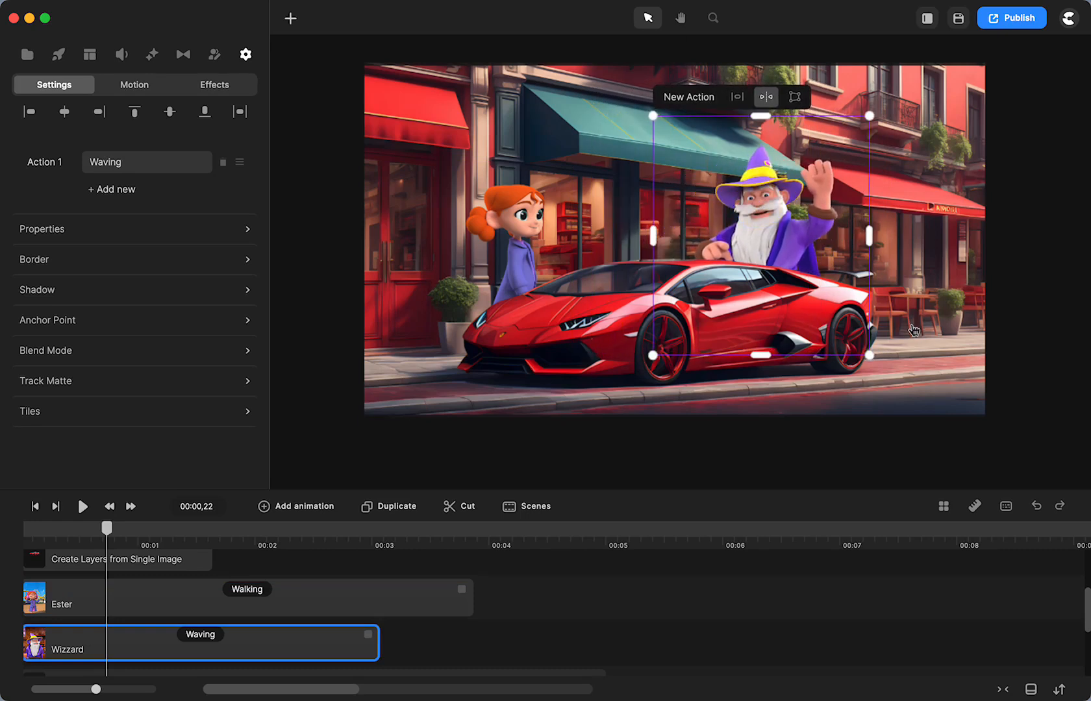
{"action": "mouse_move", "coordinate": [538, 442]}
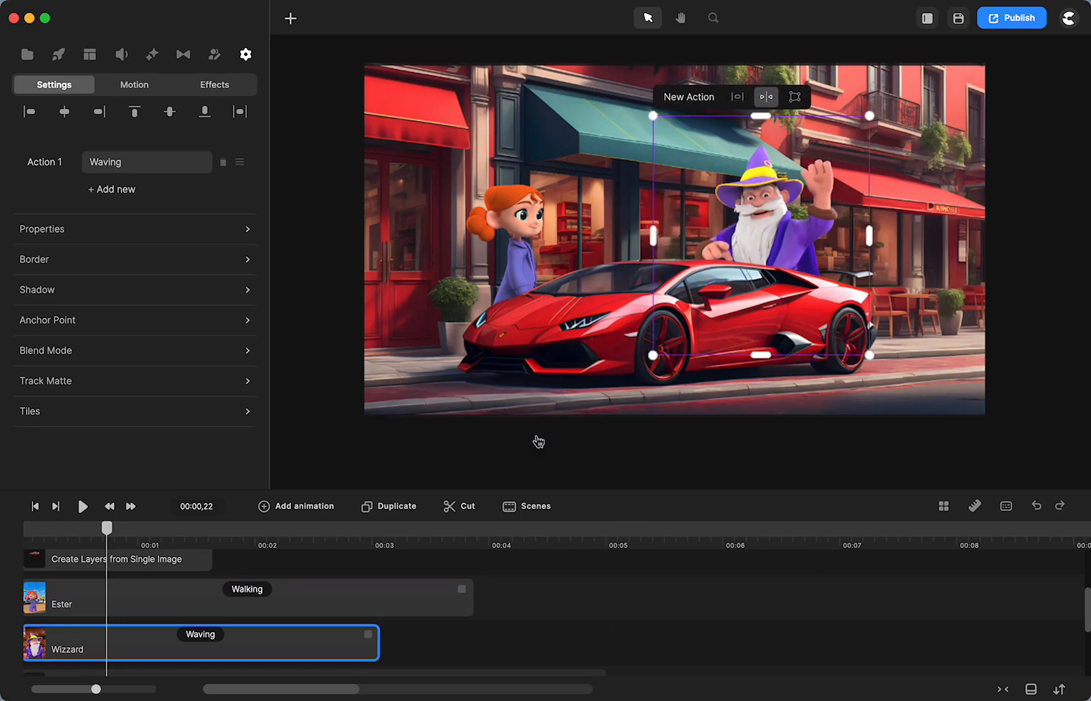